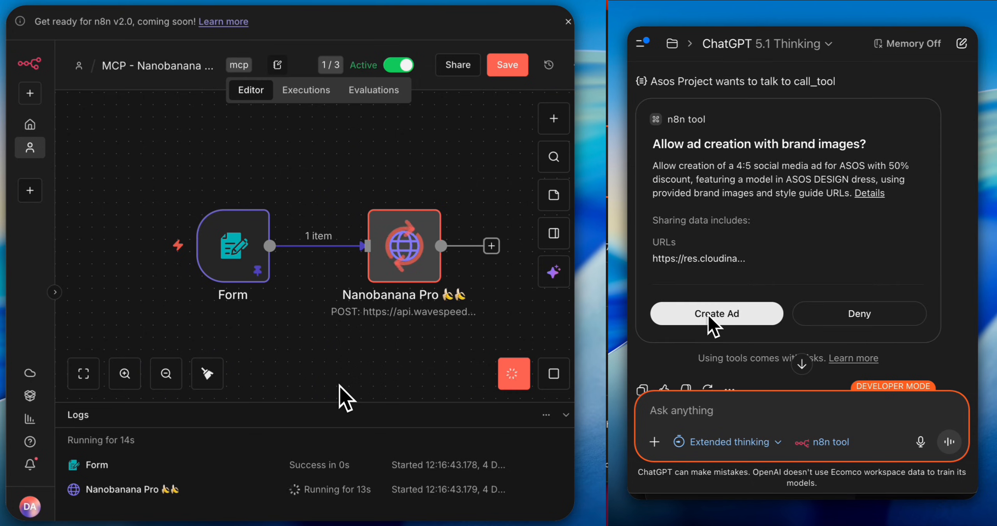
Approve the Create Ad tool call so ChatGPT builds the ad from the brand images
click(715, 313)
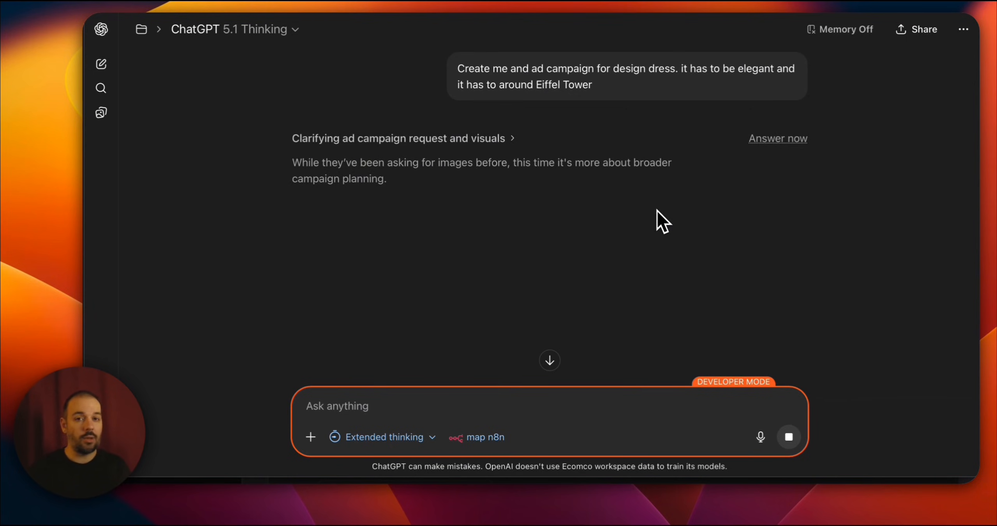
Allow the ASOS project's n8n ad campaign workflow tool call to execute
click(337, 406)
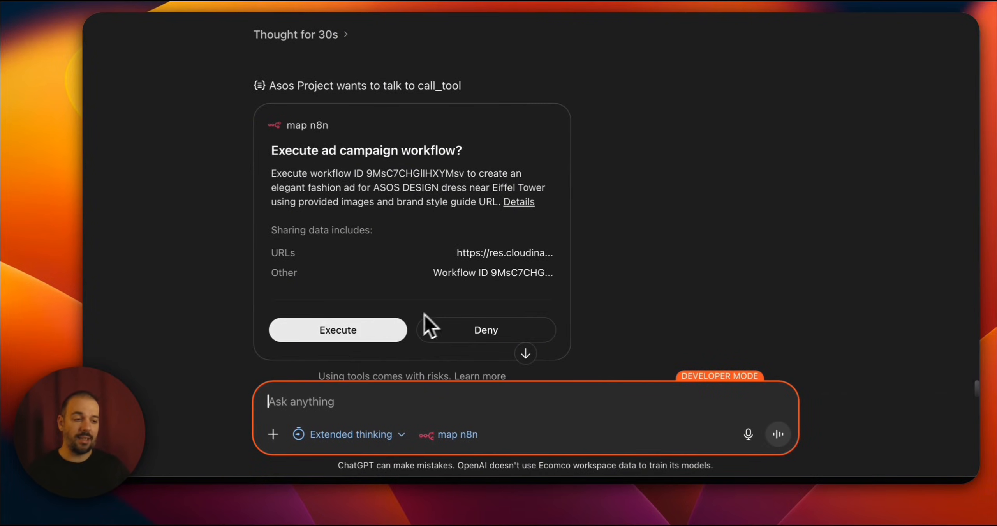
click(337, 329)
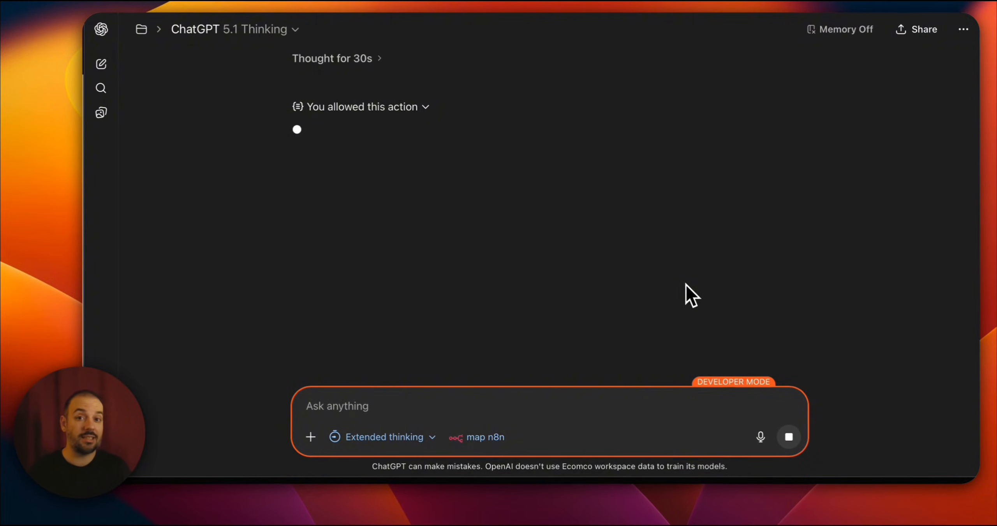
click(338, 406)
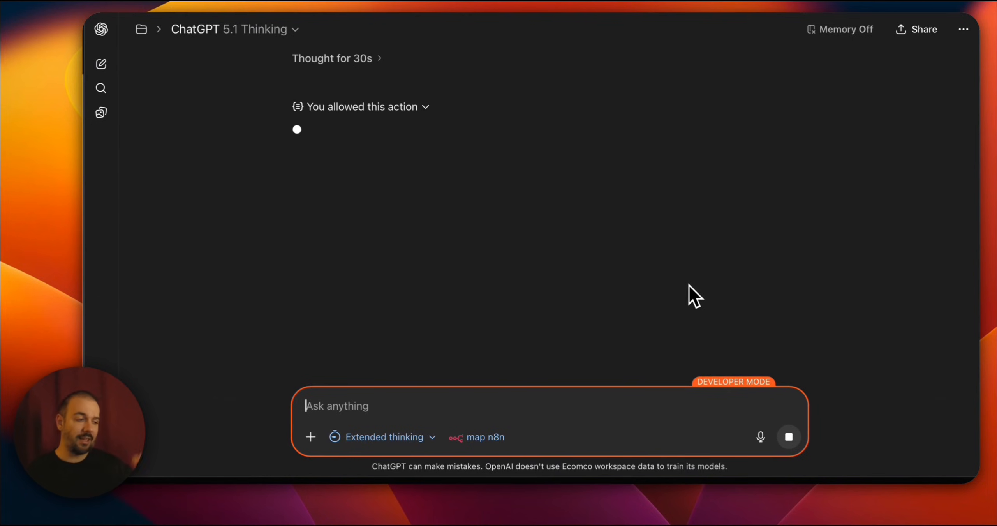
mouse_move(556, 381)
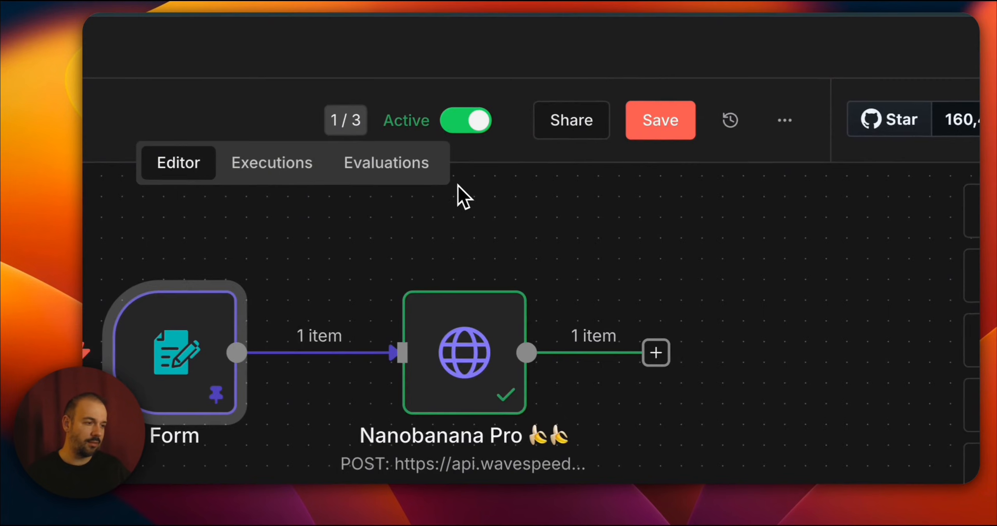
Check the running execution in n8n's Executions list, then return to the ChatGPT conversation
click(272, 162)
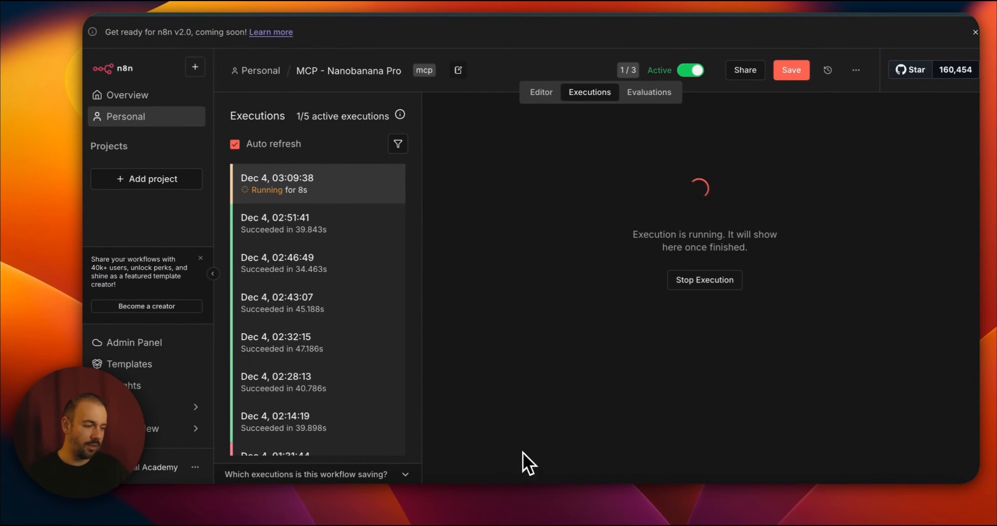
click(541, 92)
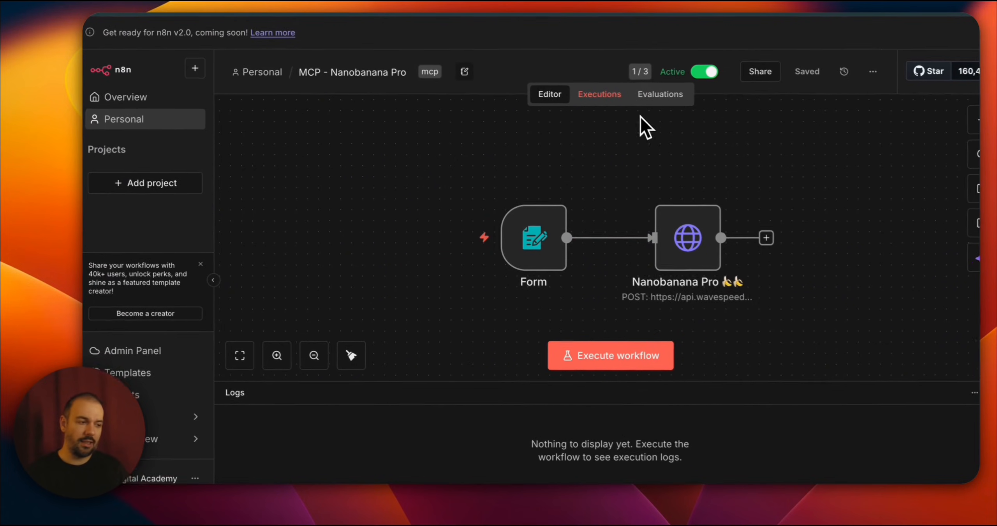
click(598, 94)
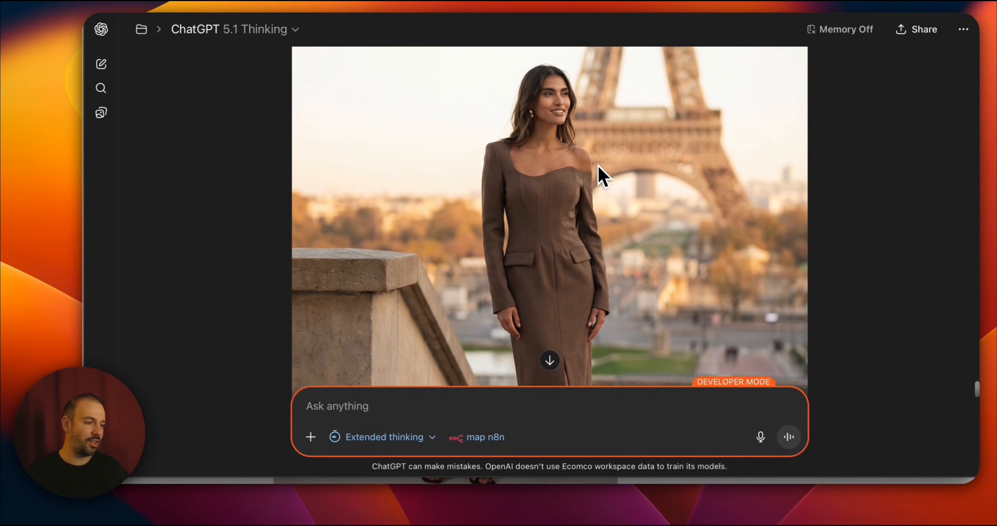
Scroll through the generated Eiffel Tower dress ad image to review it
scroll(down, 3)
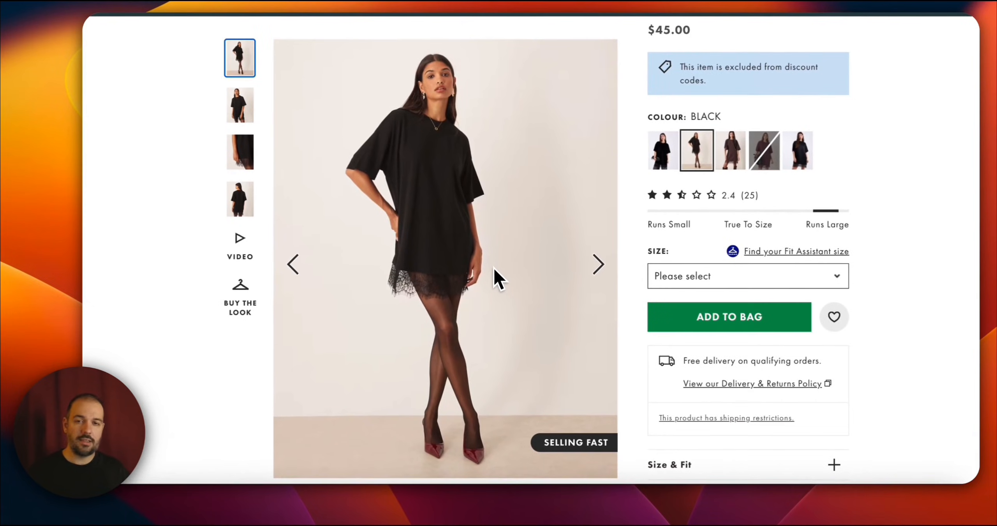
mouse_move(648, 106)
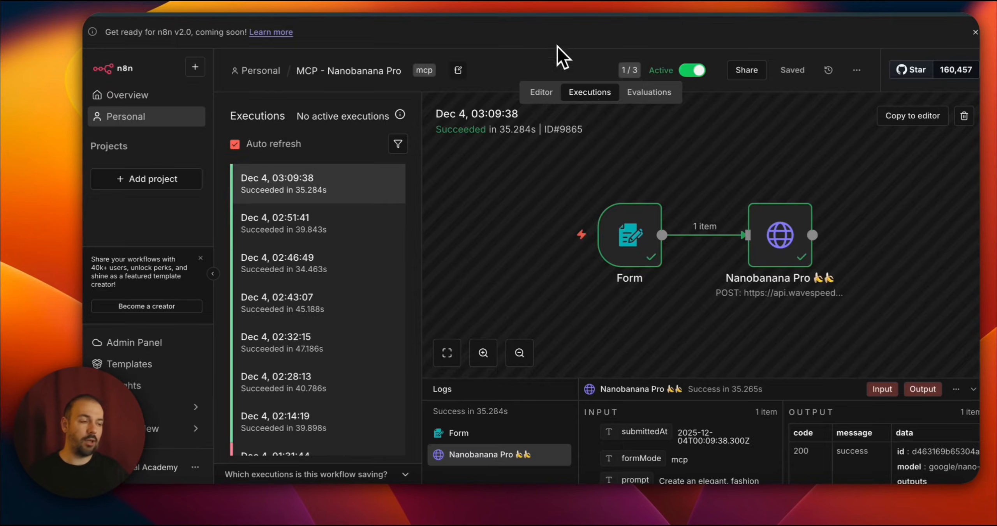
mouse_move(644, 247)
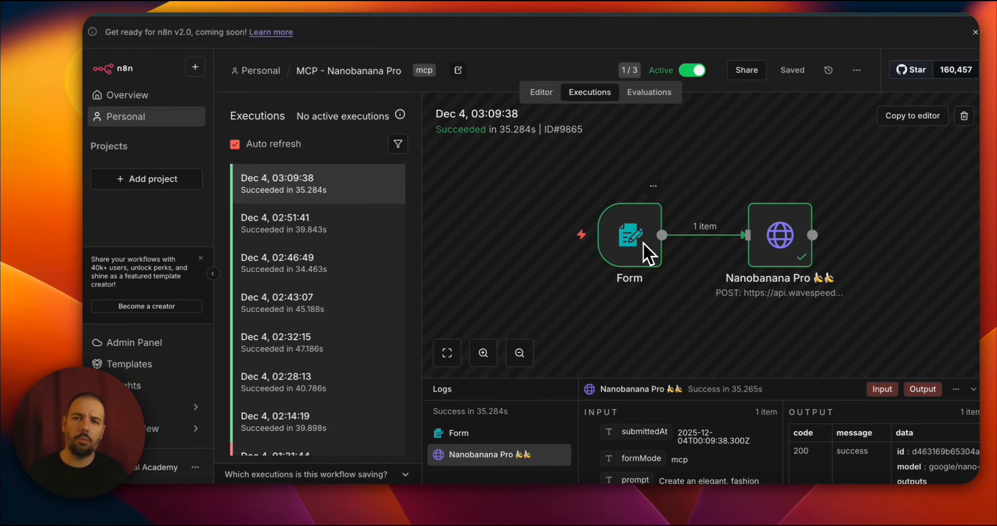
View the Form node's received prompt and two Cloudinary image URLs as raw JSON
click(628, 234)
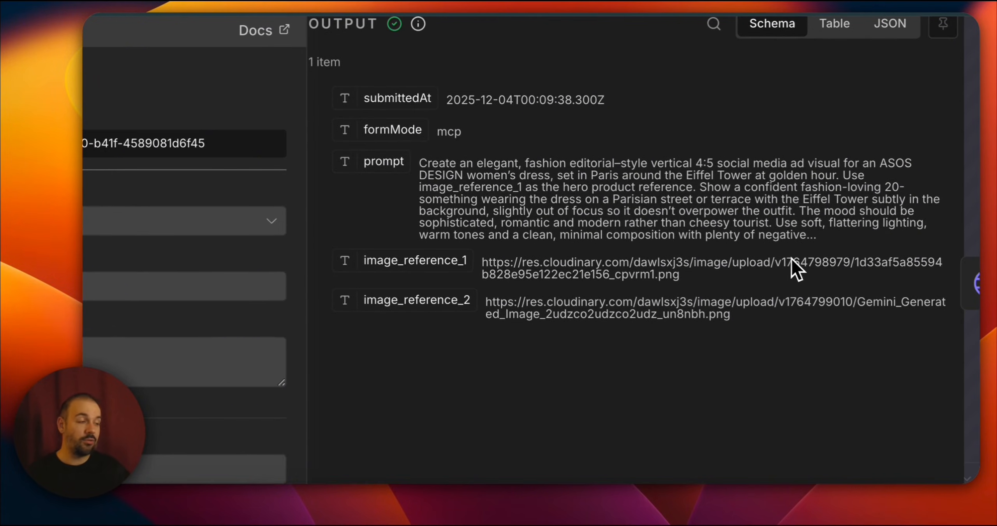
mouse_move(690, 355)
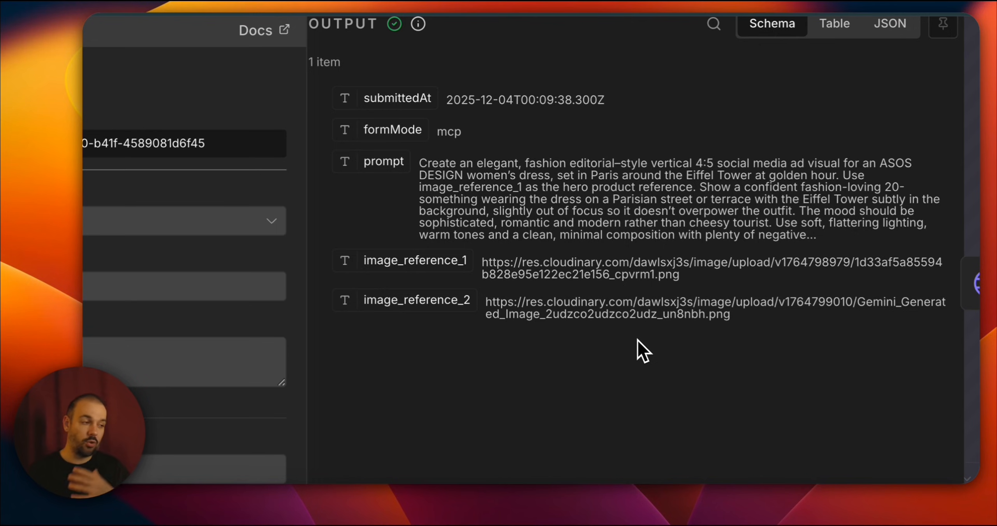
mouse_move(649, 306)
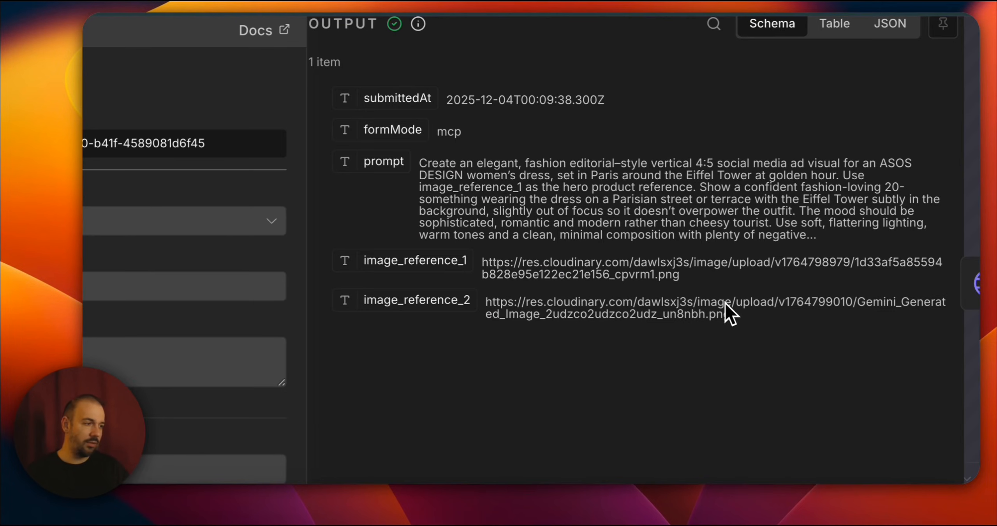
mouse_move(718, 321)
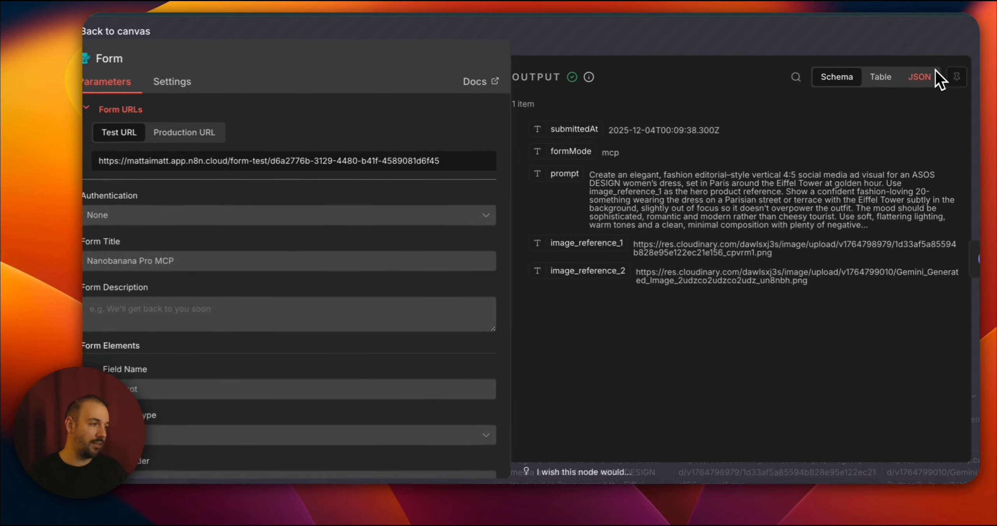
click(918, 76)
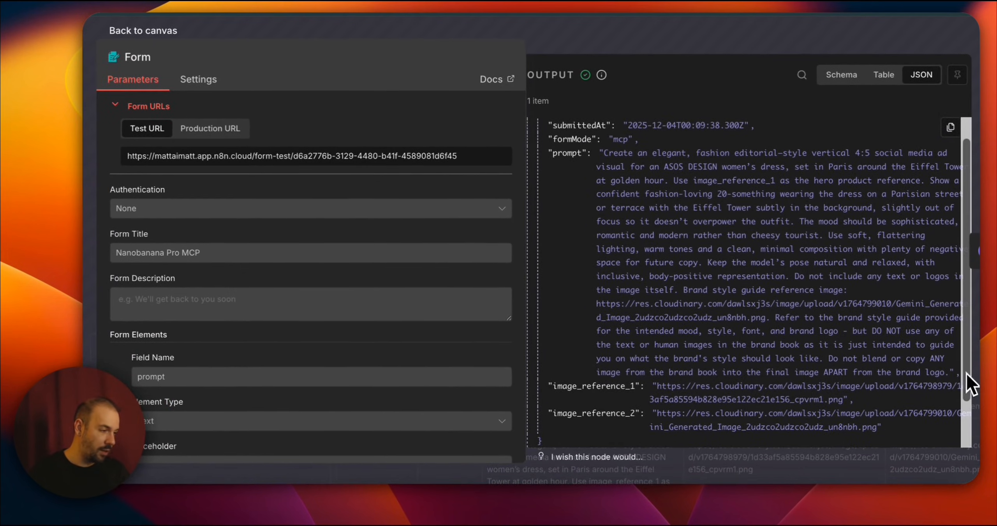
scroll(down, 3)
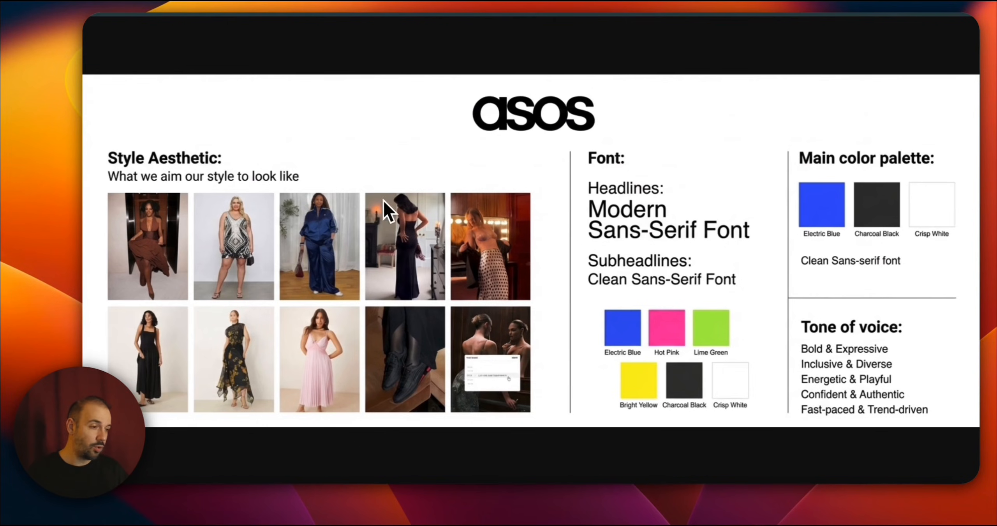
mouse_move(568, 289)
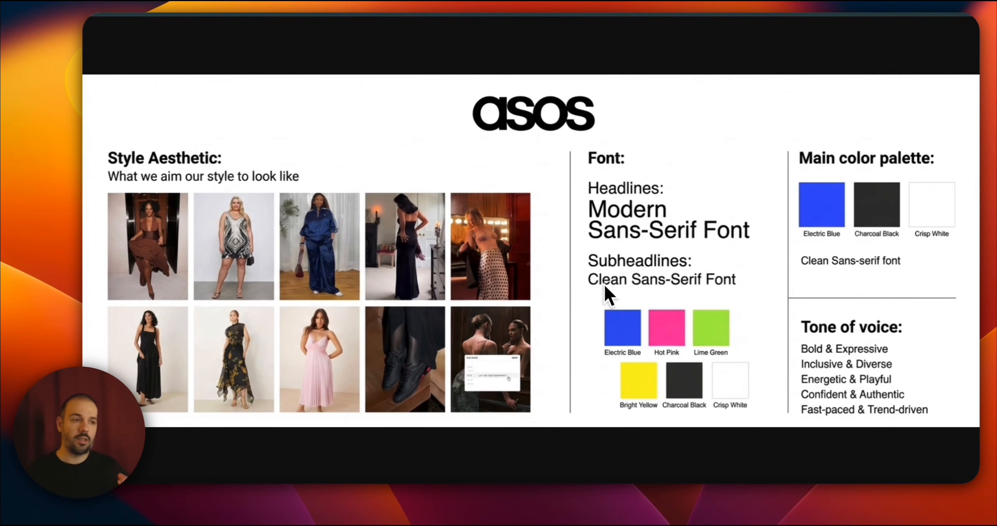
mouse_move(647, 299)
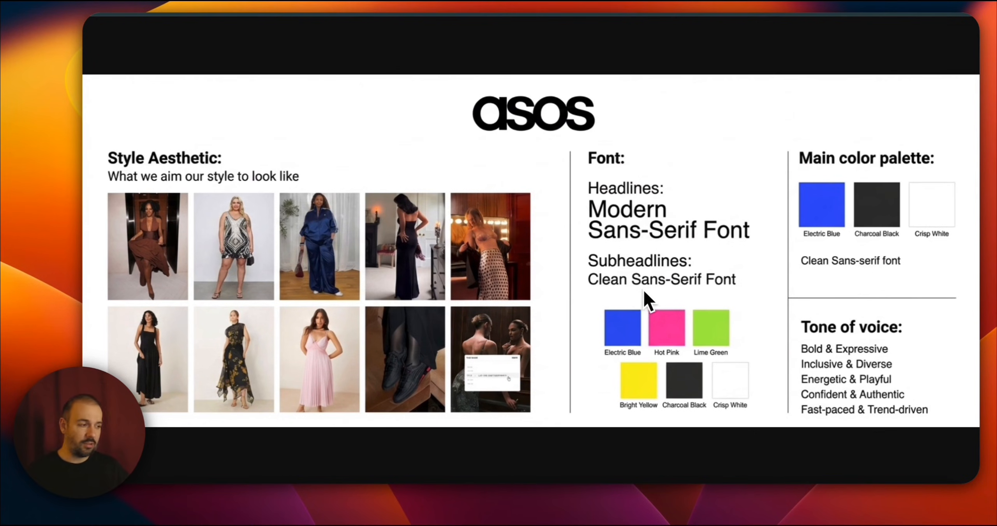
mouse_move(687, 305)
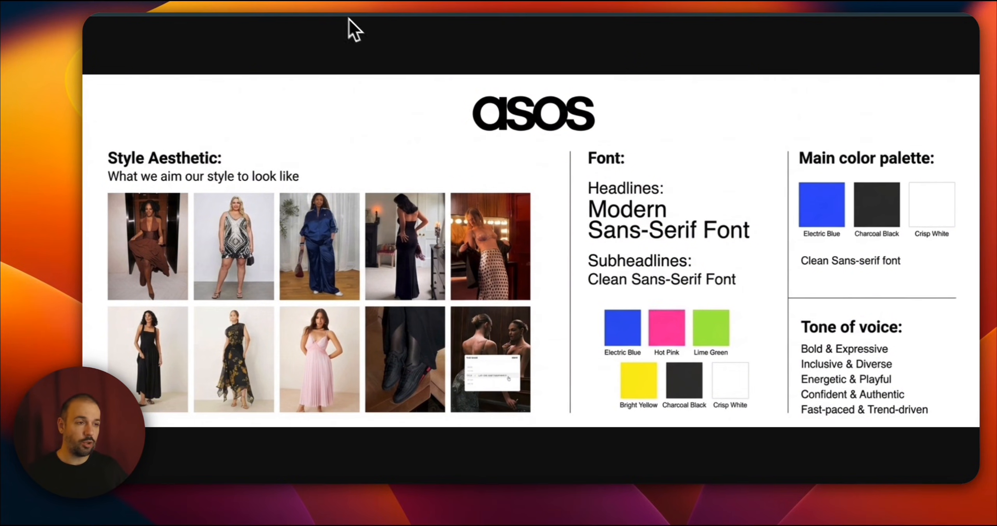
mouse_move(178, 61)
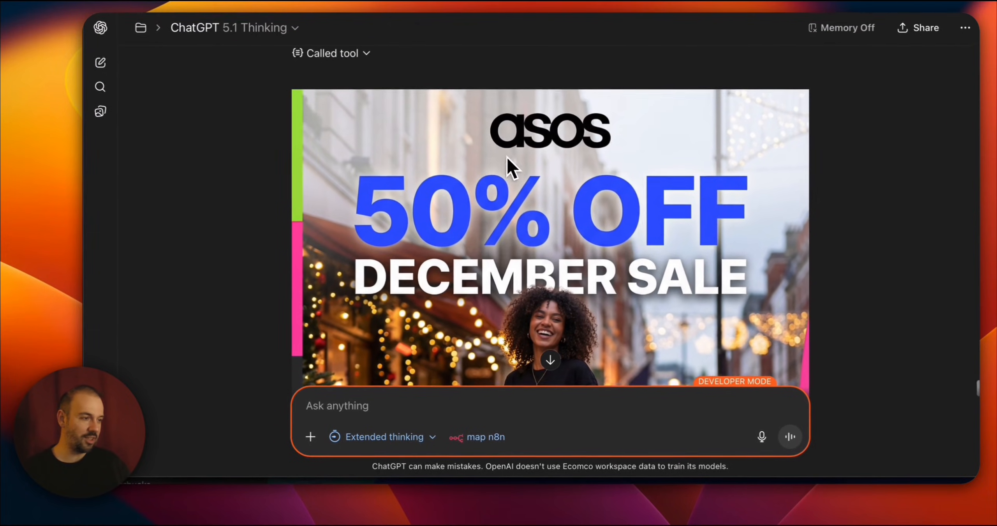
Scroll down through the December Sale ad image to review the full design
scroll(down, 3)
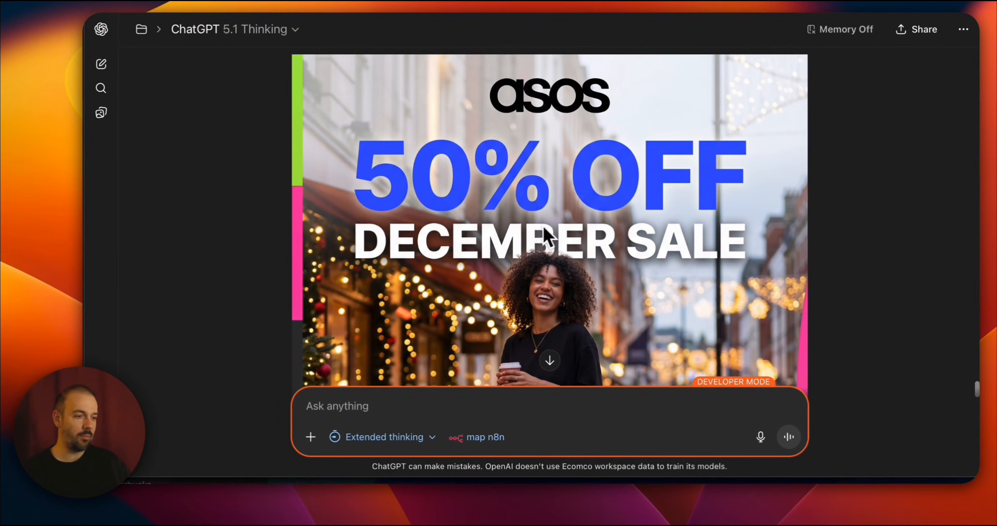
scroll(down, 3)
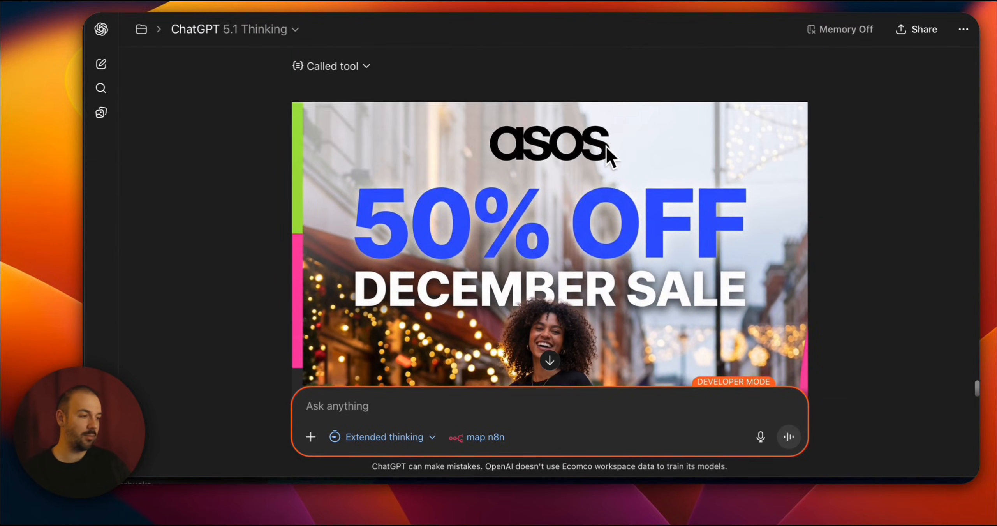
scroll(down, 3)
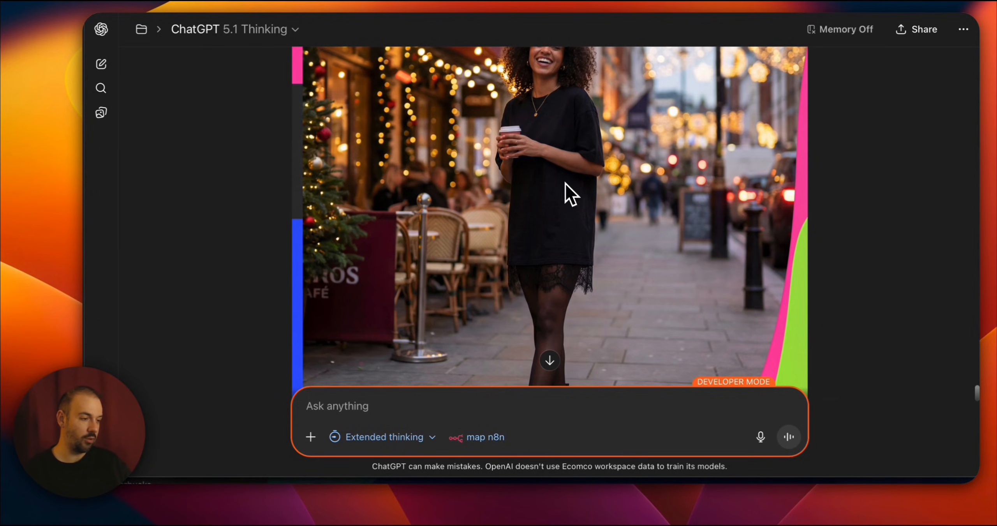
scroll(down, 3)
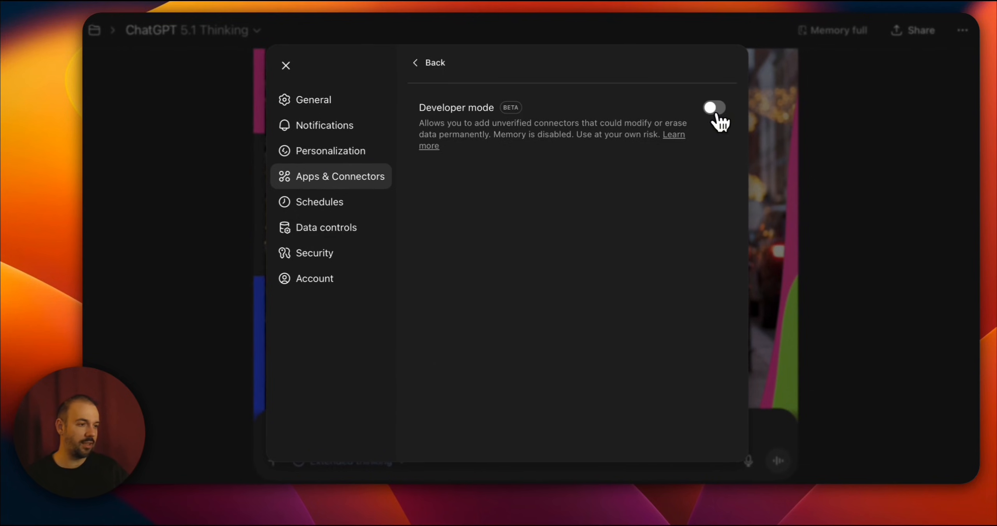
Enable Developer mode for connectors and start a new connector entry
click(714, 107)
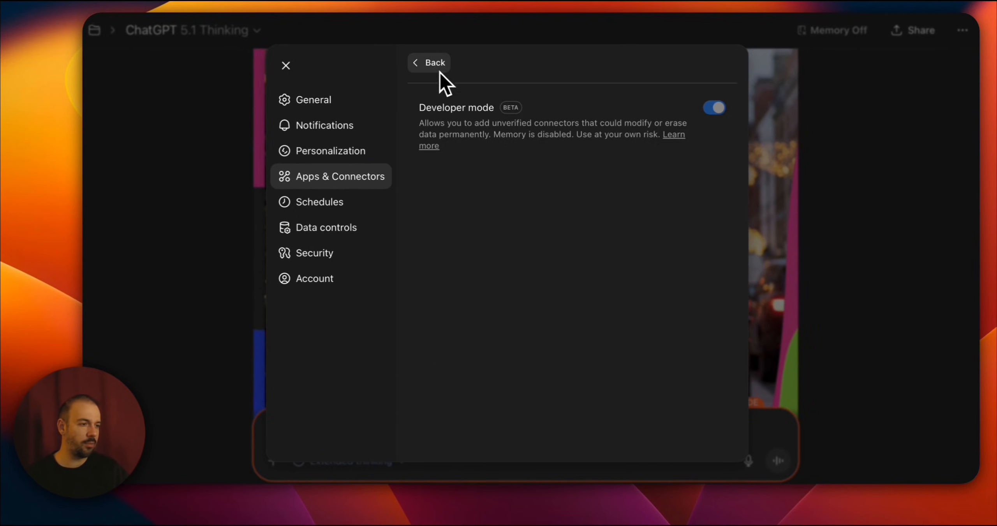
click(428, 62)
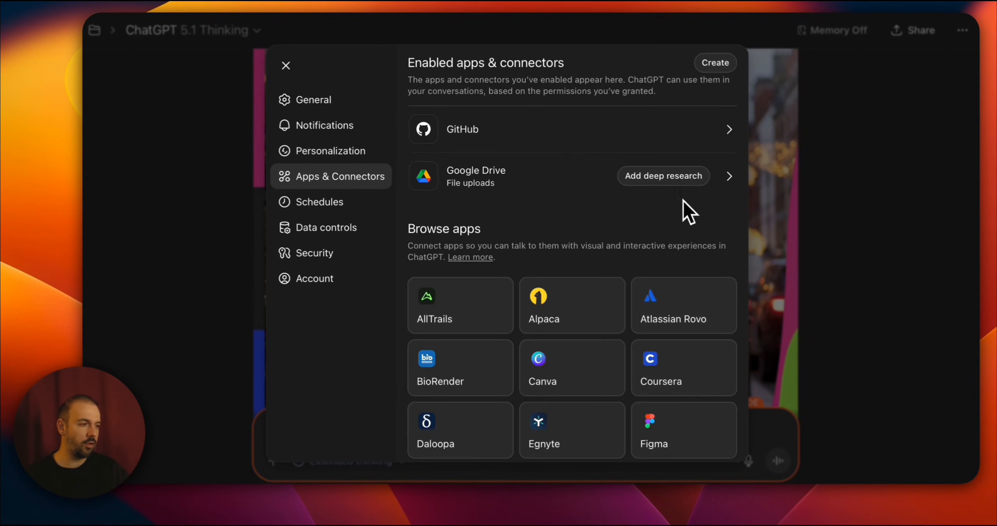
click(714, 63)
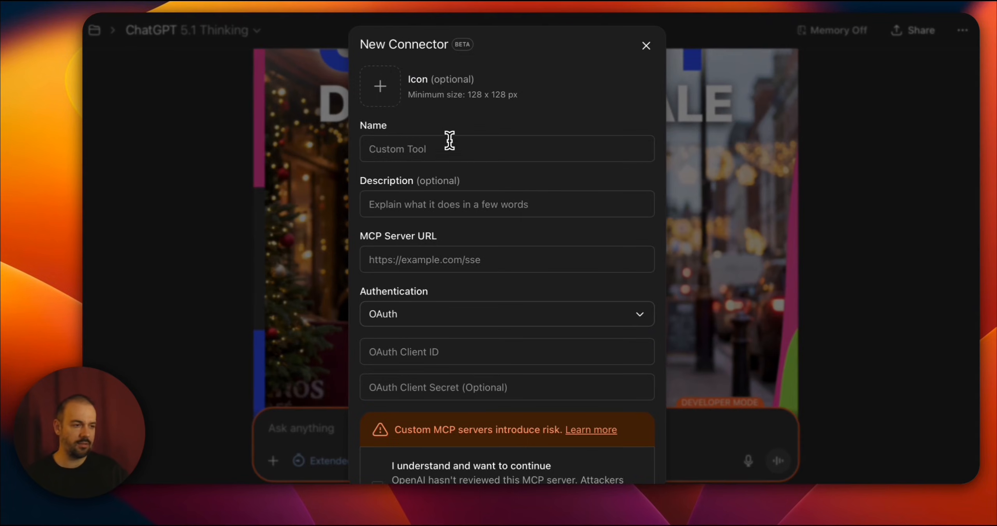
click(507, 149)
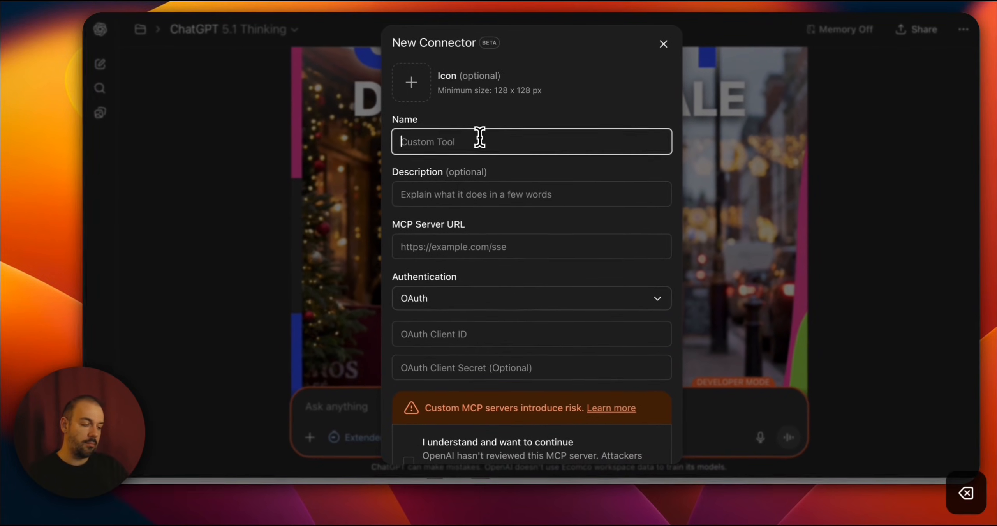
Name the connector 'n8n tool' with description 'this tool connect n8n mcp'
text(n8n tool)
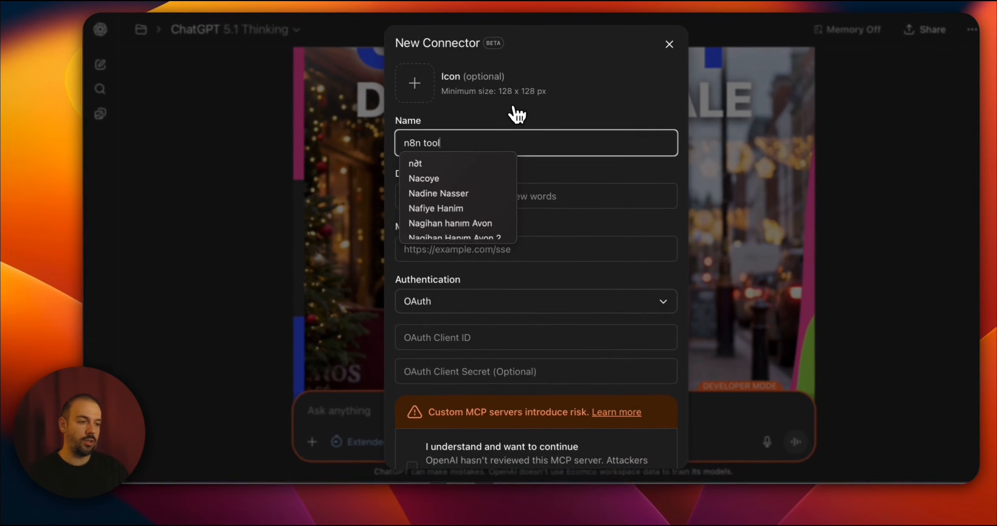
text(this tool co)
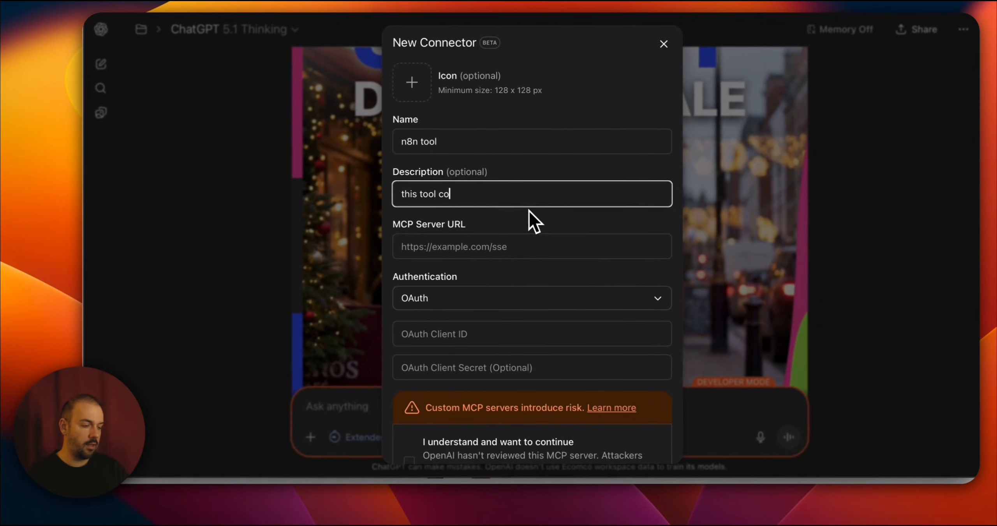
text(nnect n8n mcd)
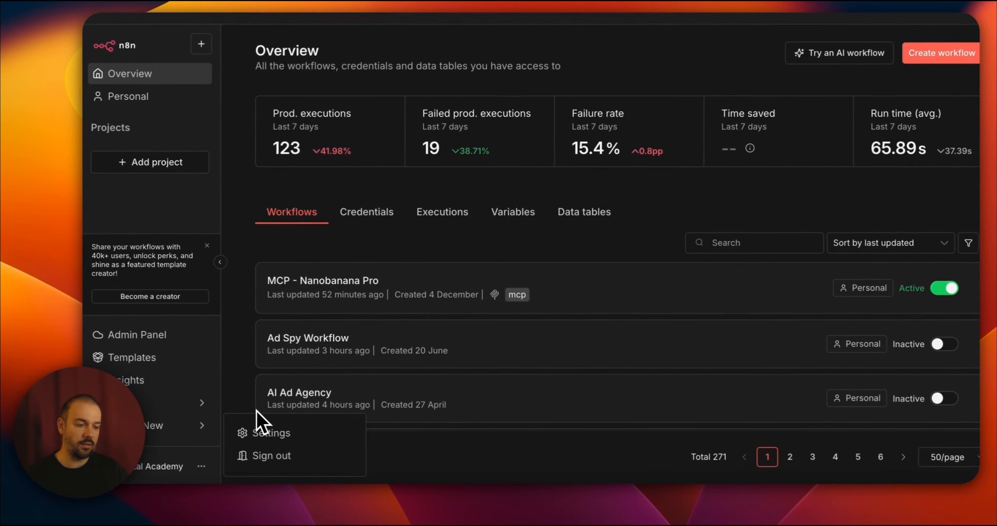
Switch to the browser tab showing the Skool Unfair Advantage About page
click(271, 432)
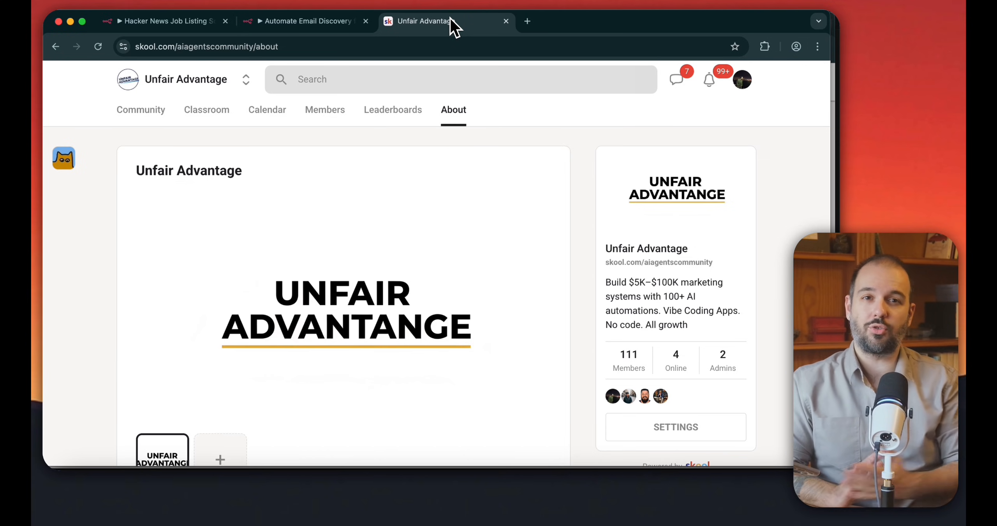
scroll(down, 3)
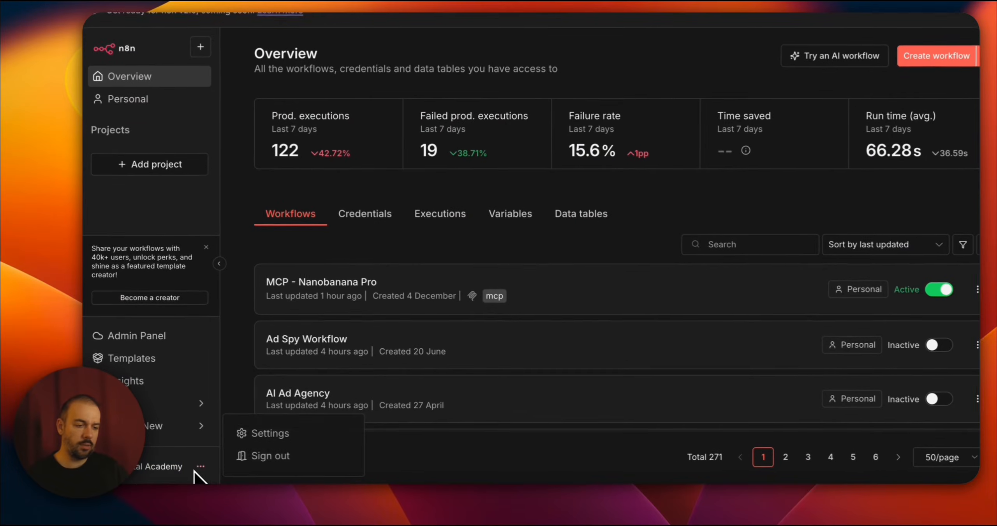
Reach the n8n instance Settings from the account menu to find the MCP server URL
click(269, 433)
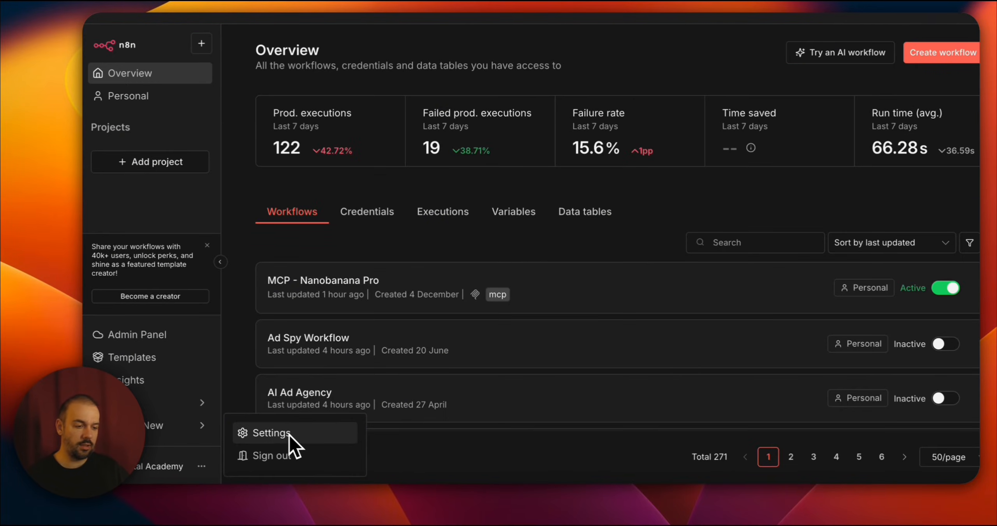
click(271, 432)
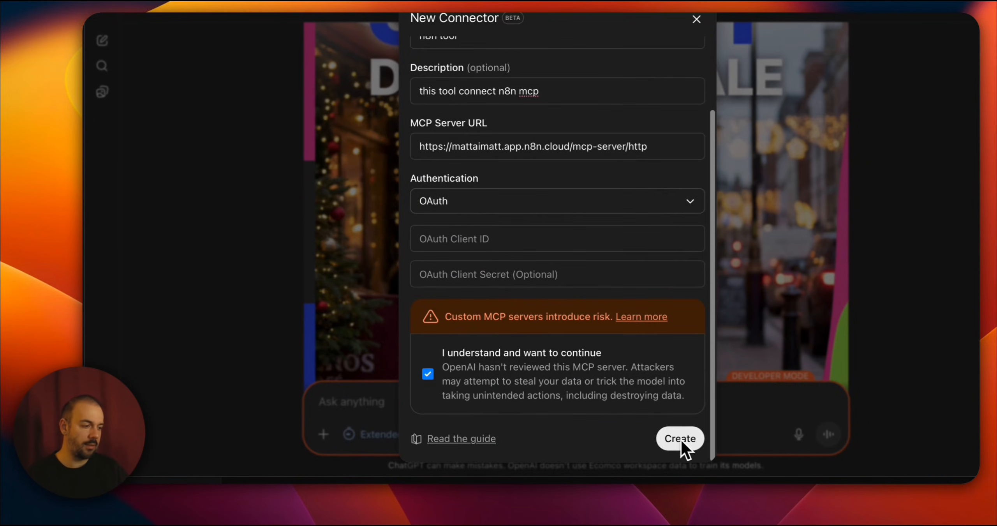
Create the n8n tool connector, confirm it is connected, and start a new developer-mode chat
click(680, 438)
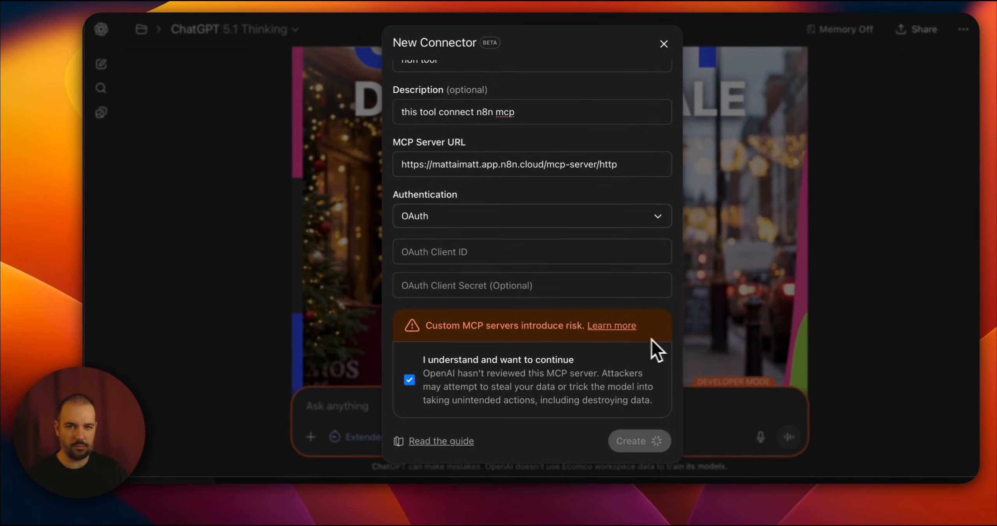
click(639, 441)
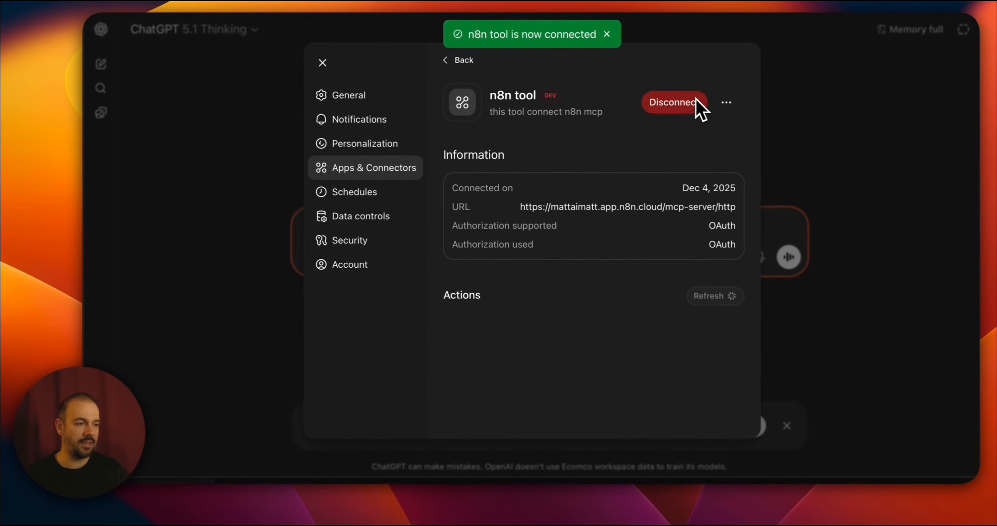
click(714, 296)
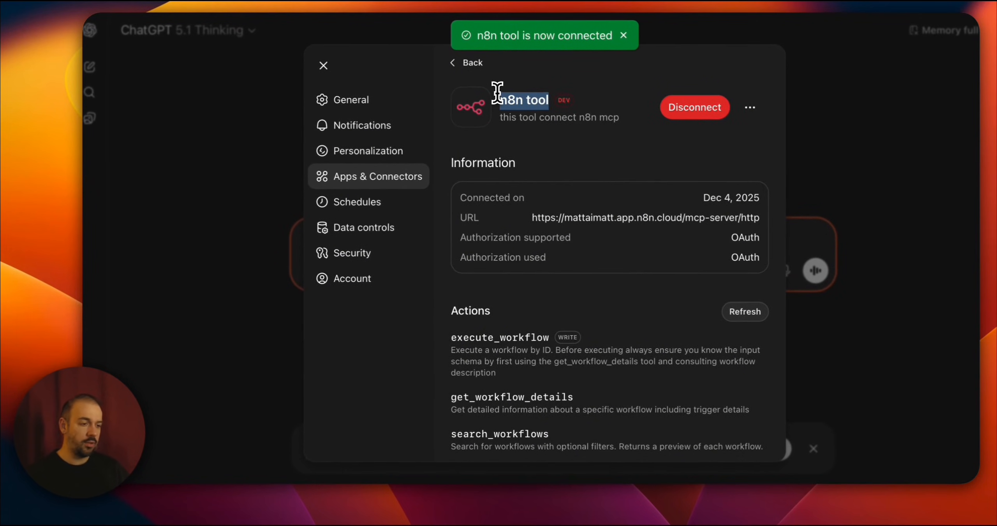
click(323, 64)
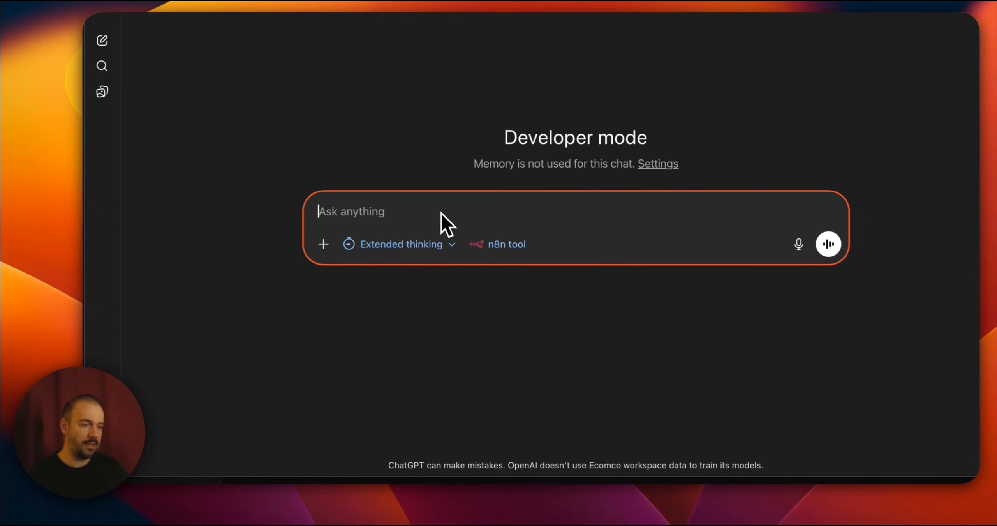
Ask the n8n tool to connect and show the available workflows
text(I want to use)
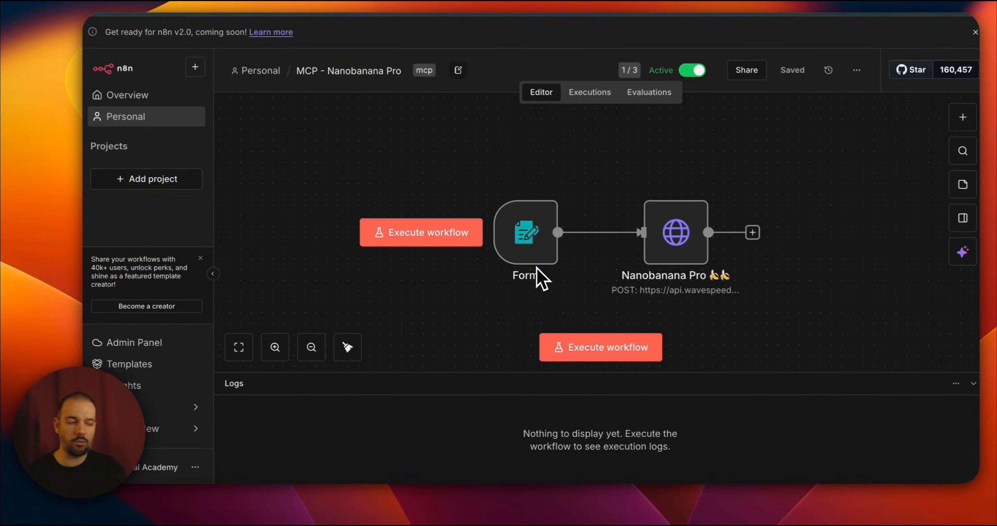
mouse_move(552, 288)
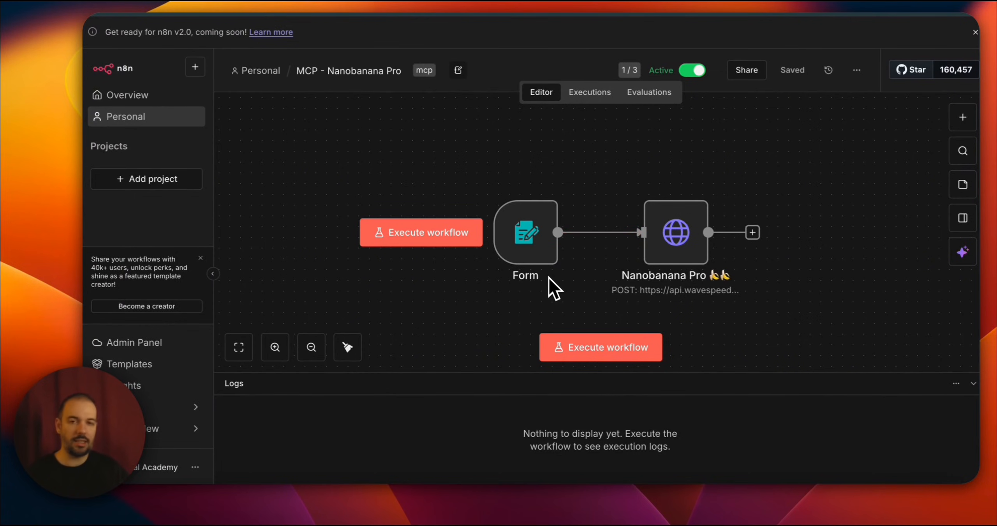
mouse_move(610, 124)
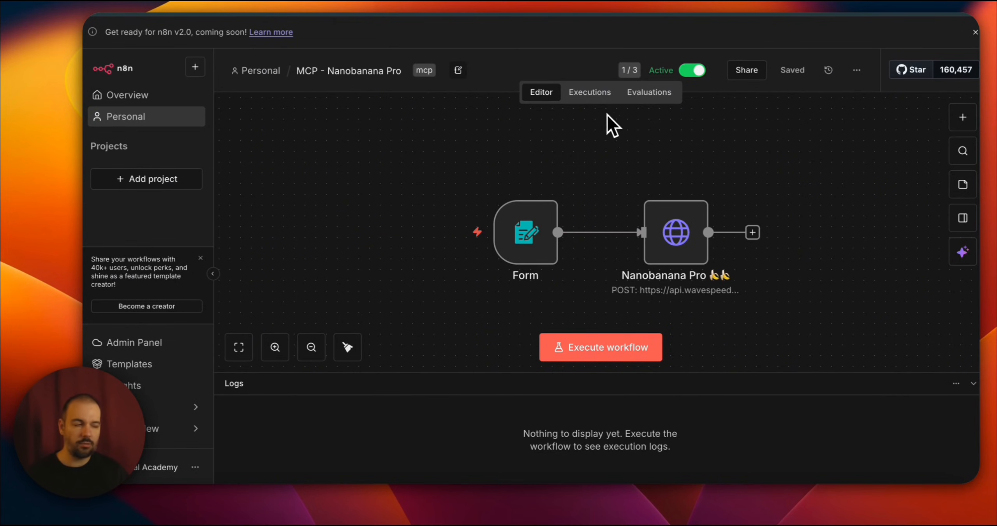
Bring up the MCP - Nanobanana Pro workflow's settings from its header menu
click(856, 70)
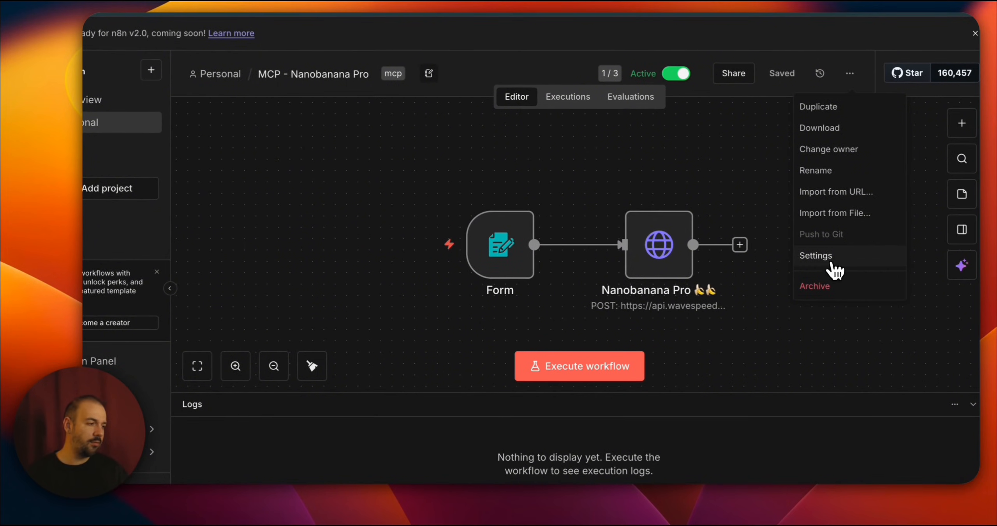
click(816, 255)
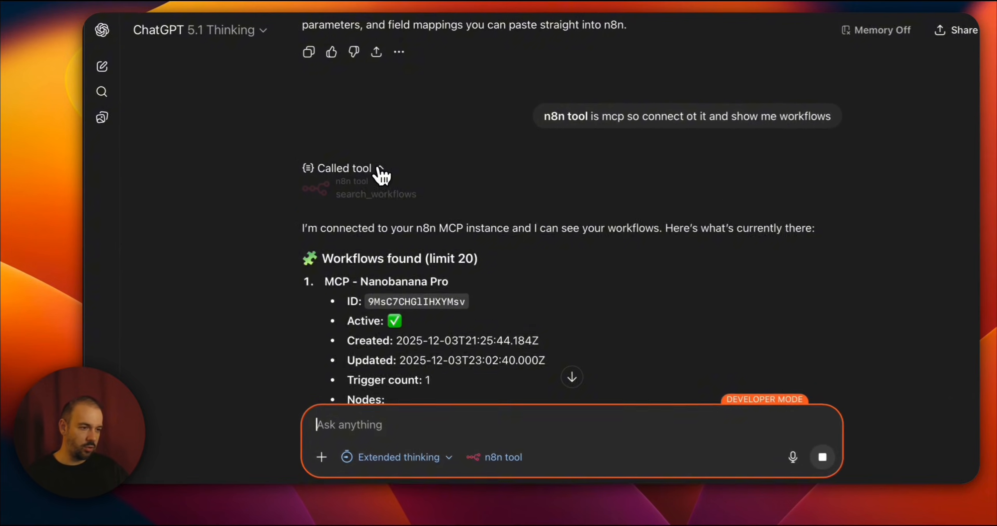
Expand the n8n tool call to reveal the MCP - Nanobanana Pro workflow details
click(343, 168)
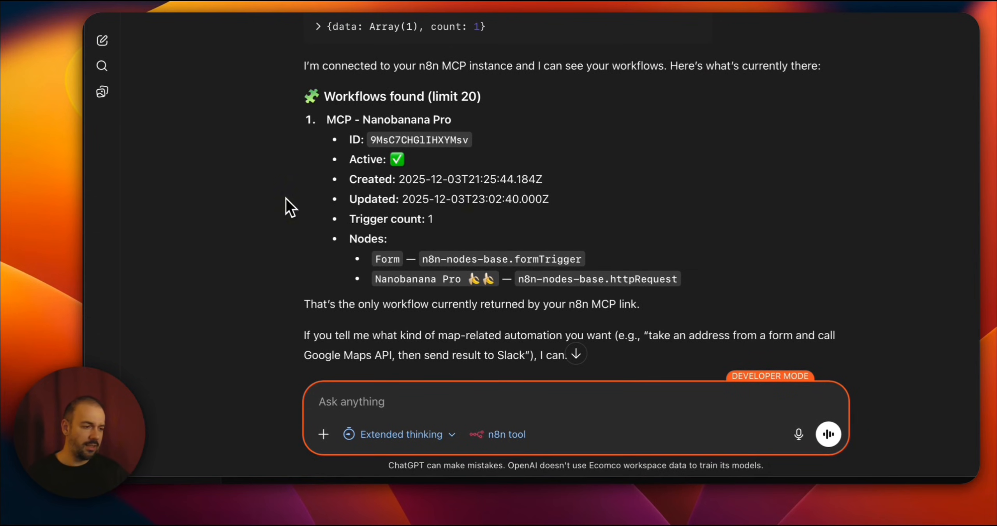
text(expalin me how I can)
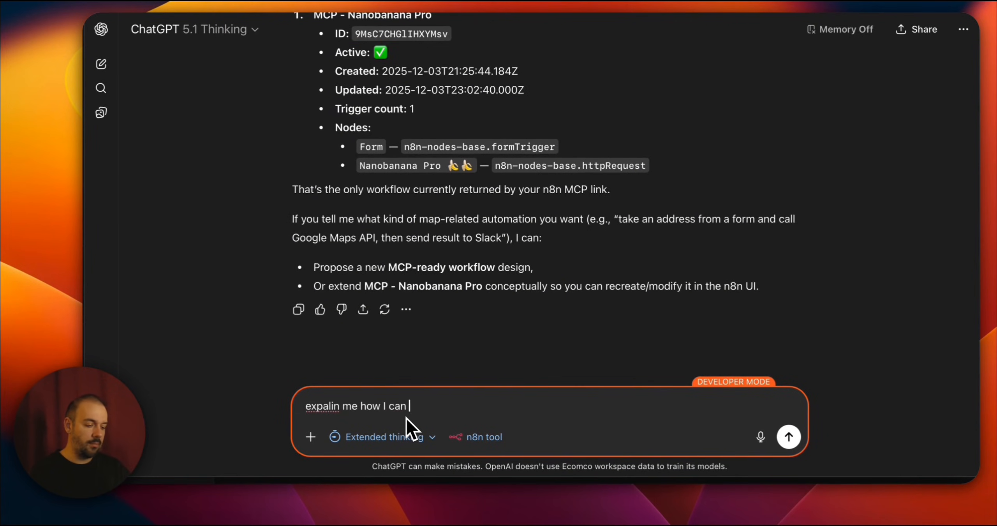
text(use this n8n wor)
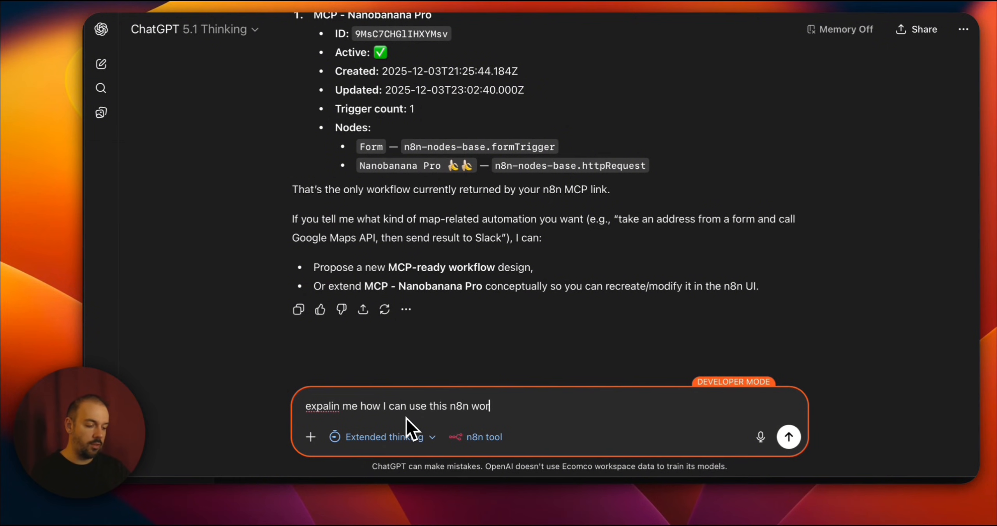
click(788, 437)
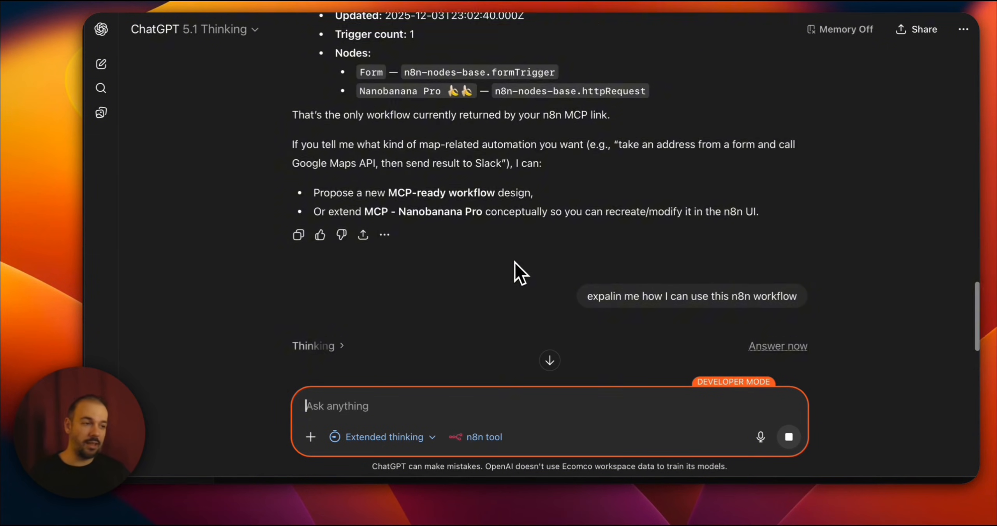
scroll(up, 3)
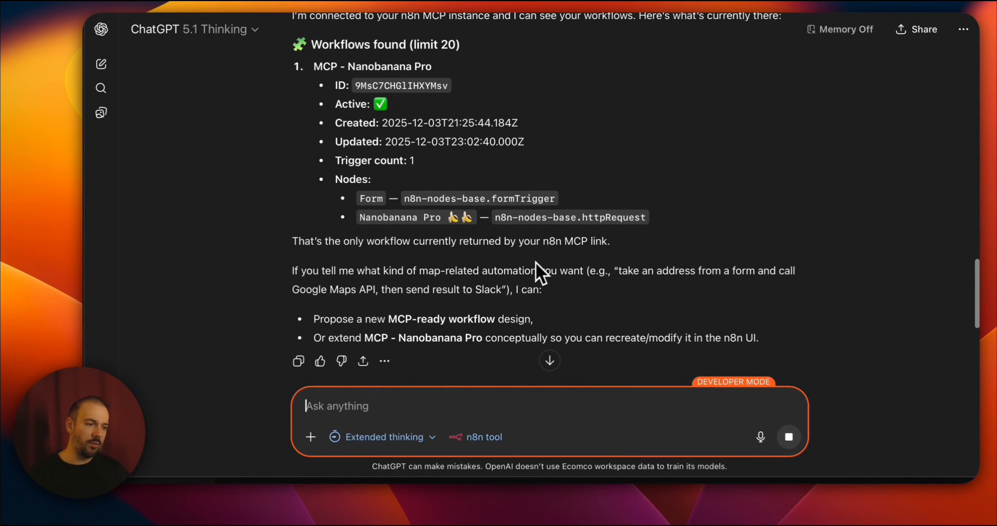
mouse_move(444, 220)
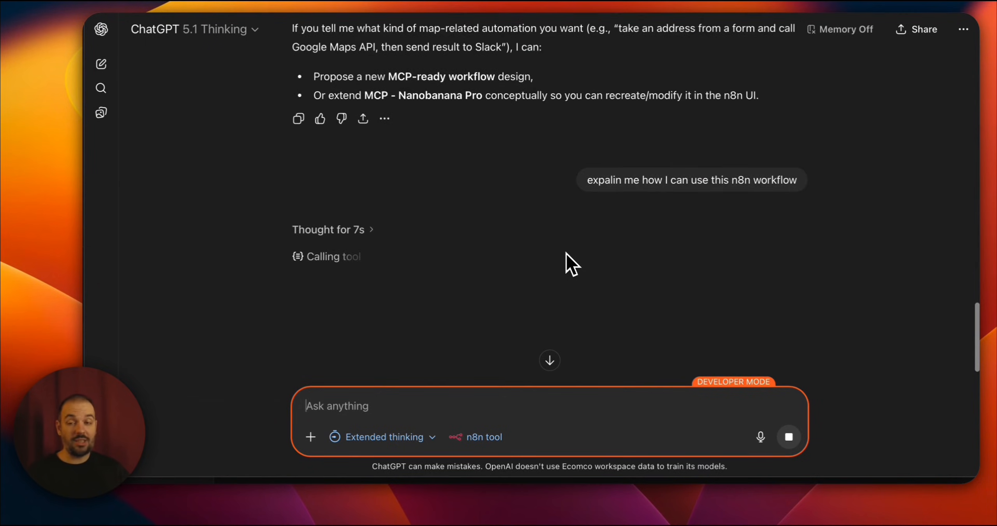
scroll(down, 3)
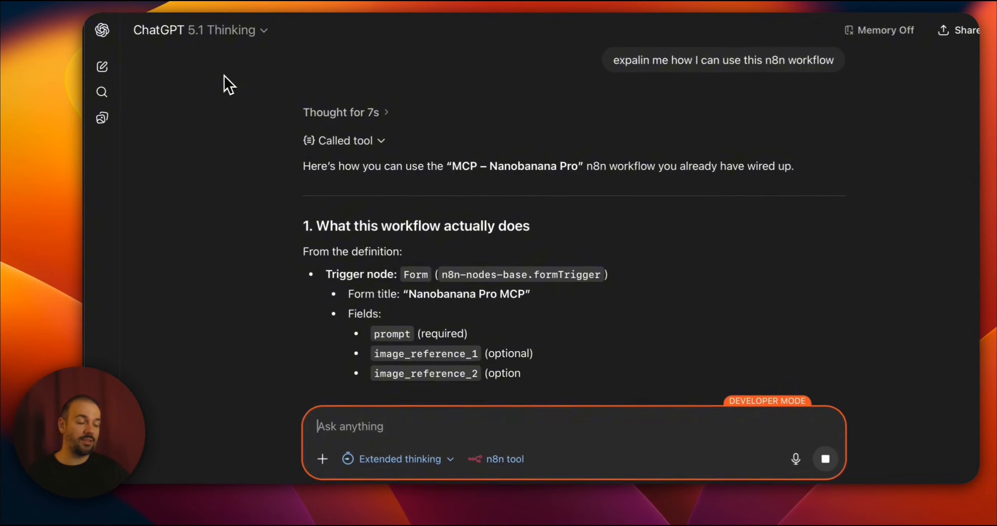
scroll(down, 3)
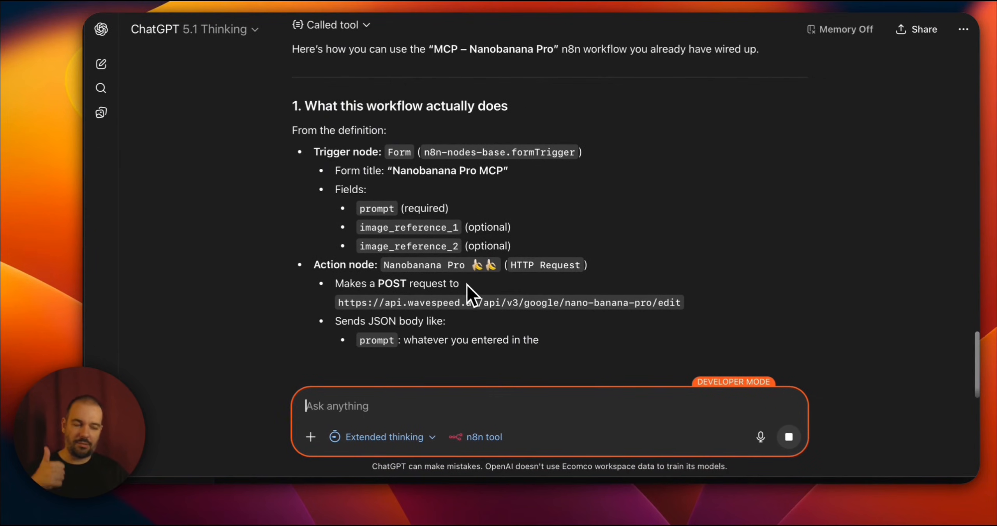
scroll(down, 3)
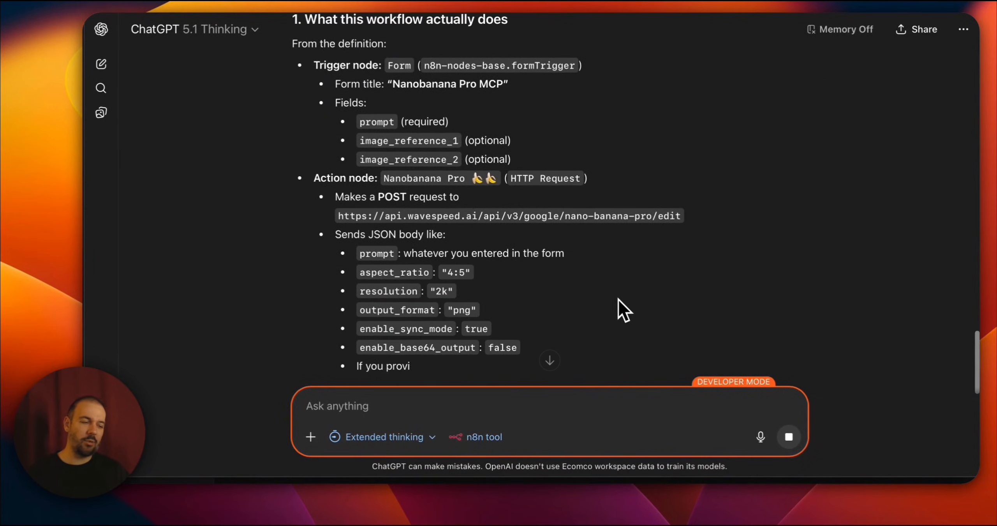
scroll(down, 3)
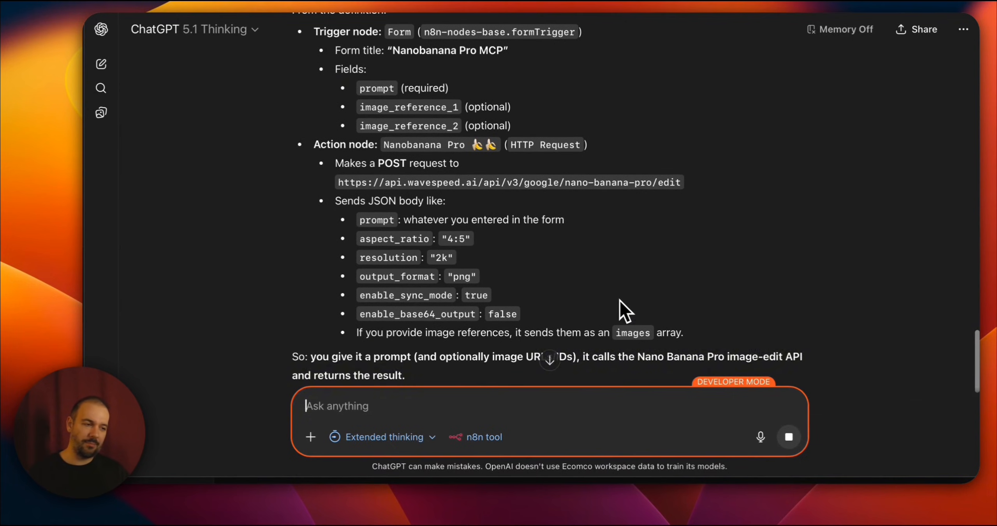
scroll(down, 3)
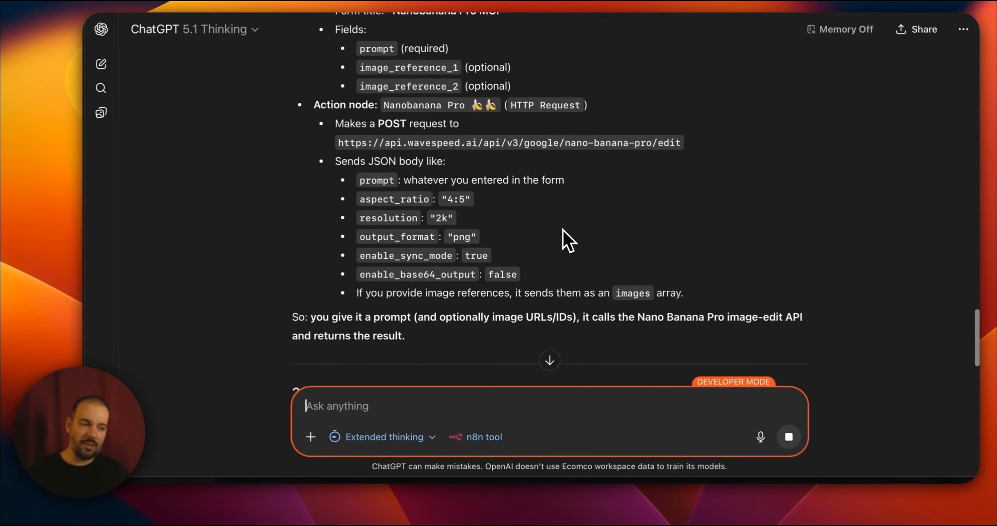
scroll(down, 3)
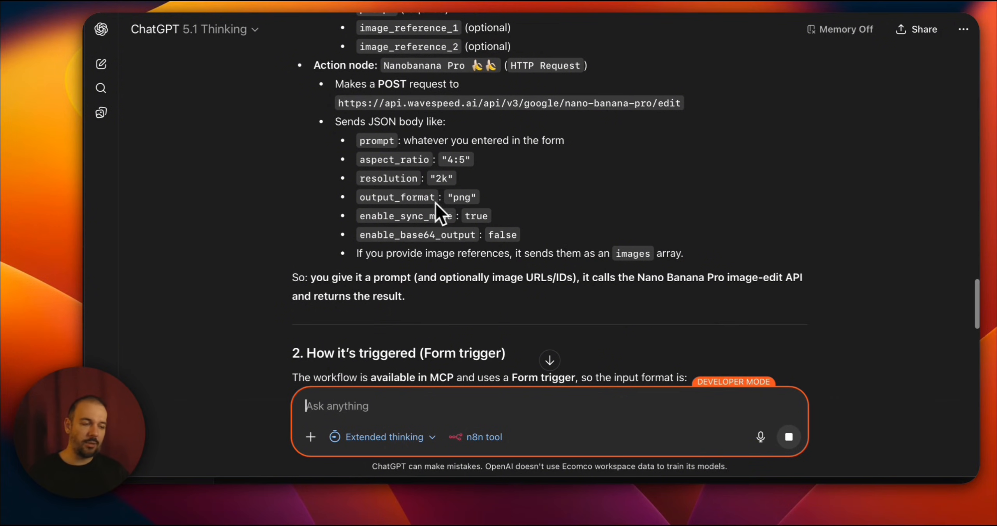
scroll(down, 3)
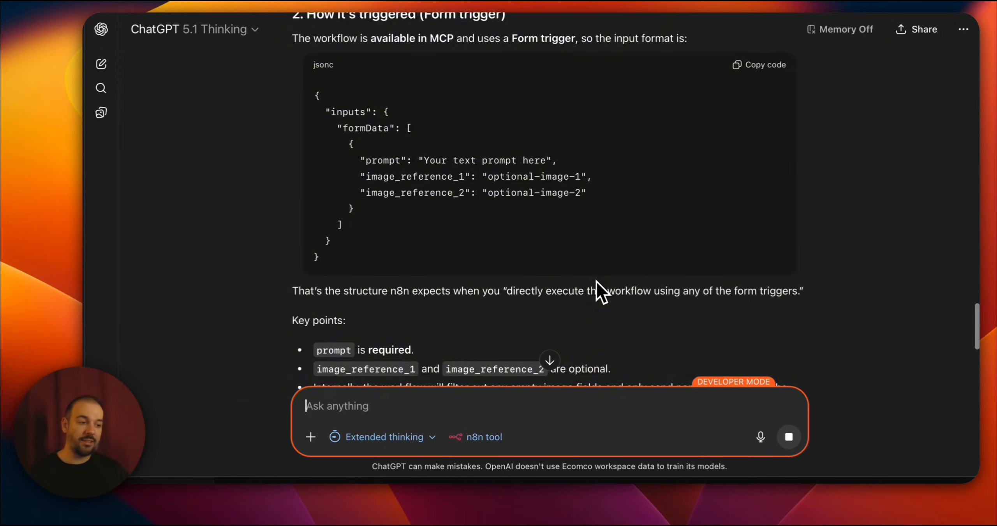
scroll(down, 3)
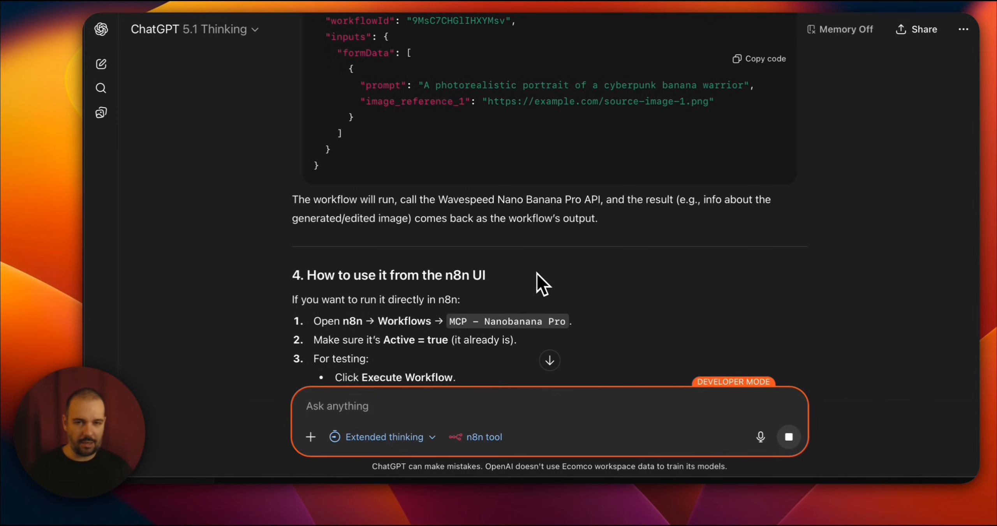
click(337, 406)
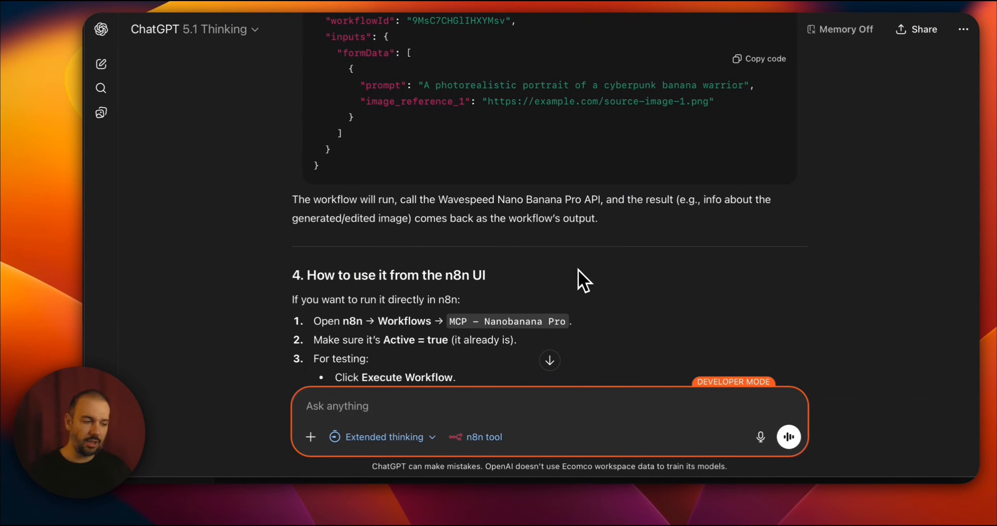
click(338, 405)
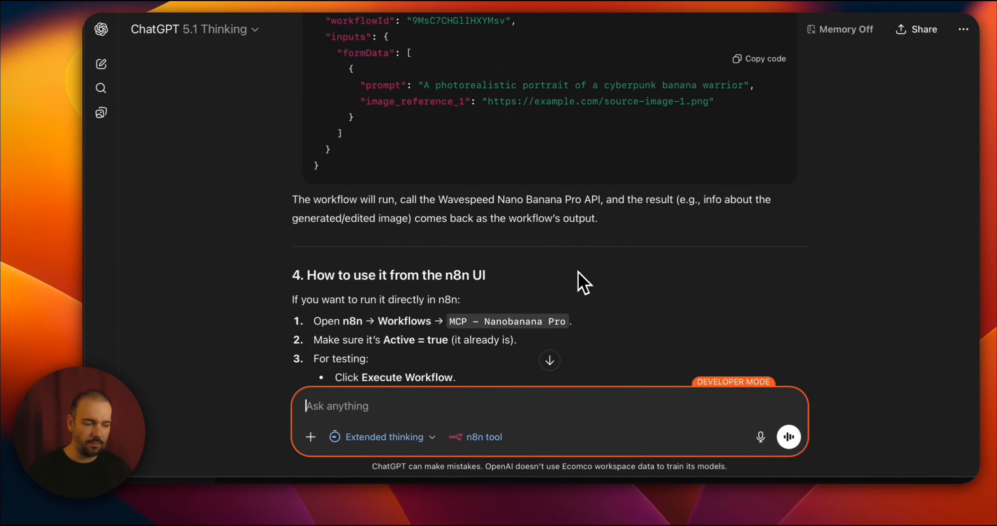
scroll(down, 3)
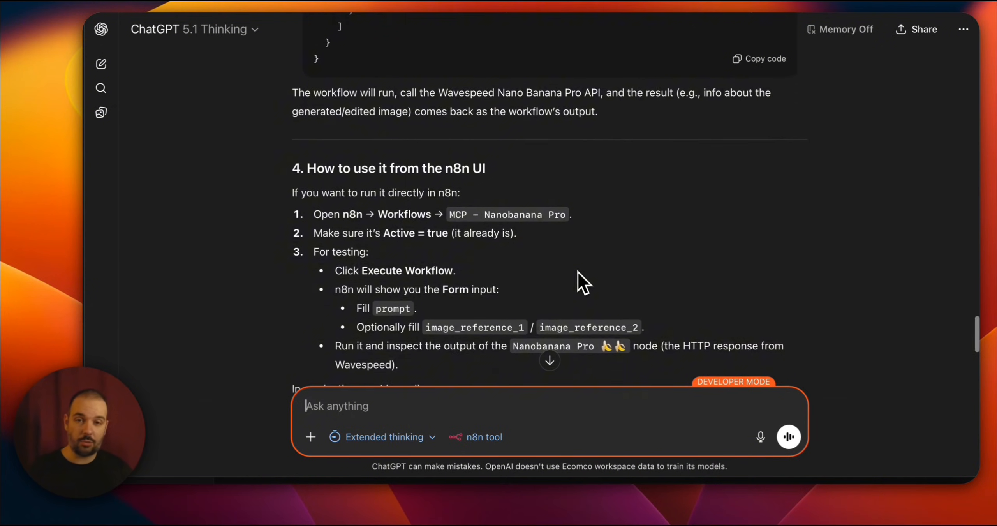
scroll(down, 3)
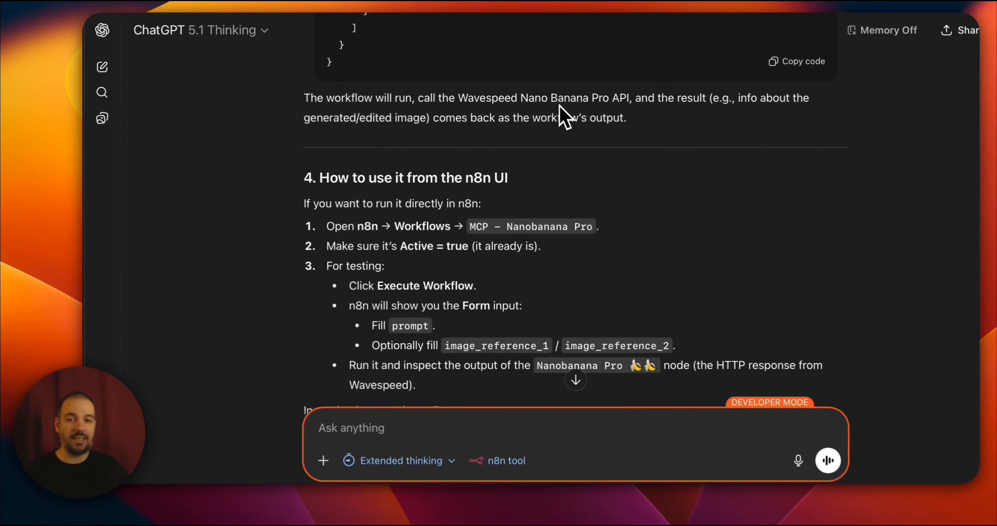
Attach the n8n connector in the composer so the next message can call it
click(504, 460)
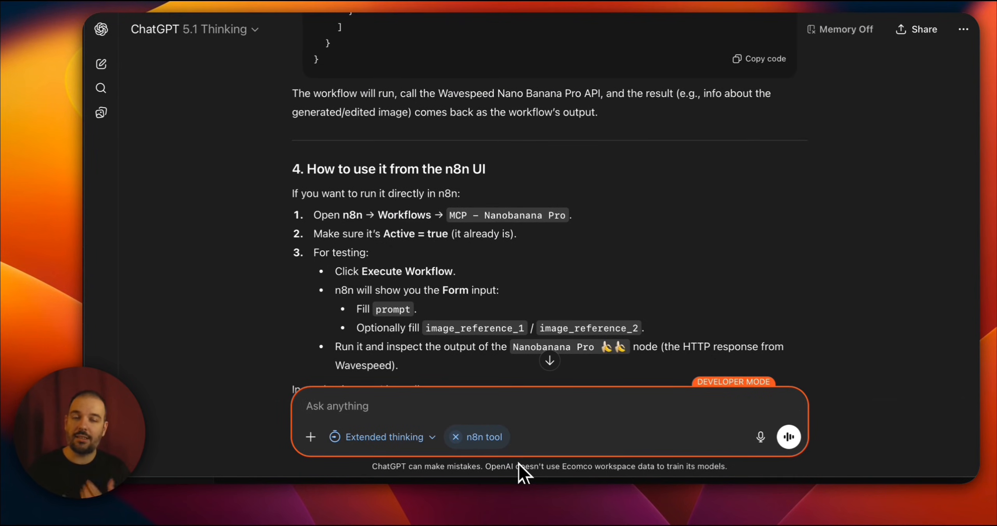
click(337, 405)
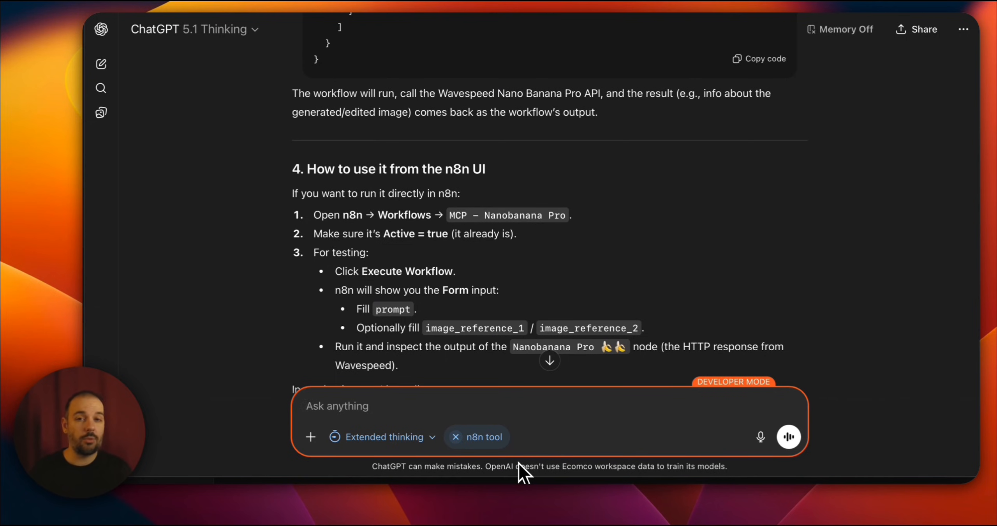
click(337, 406)
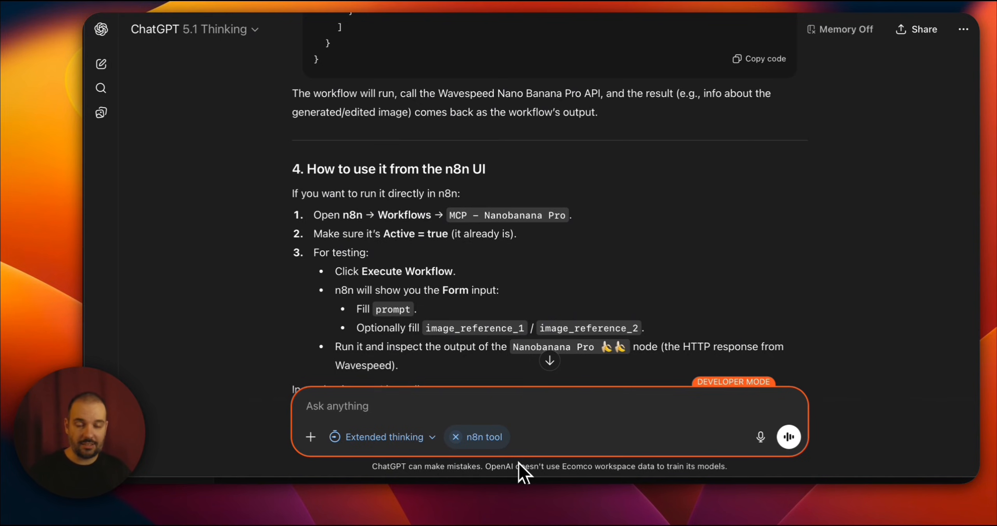
click(338, 406)
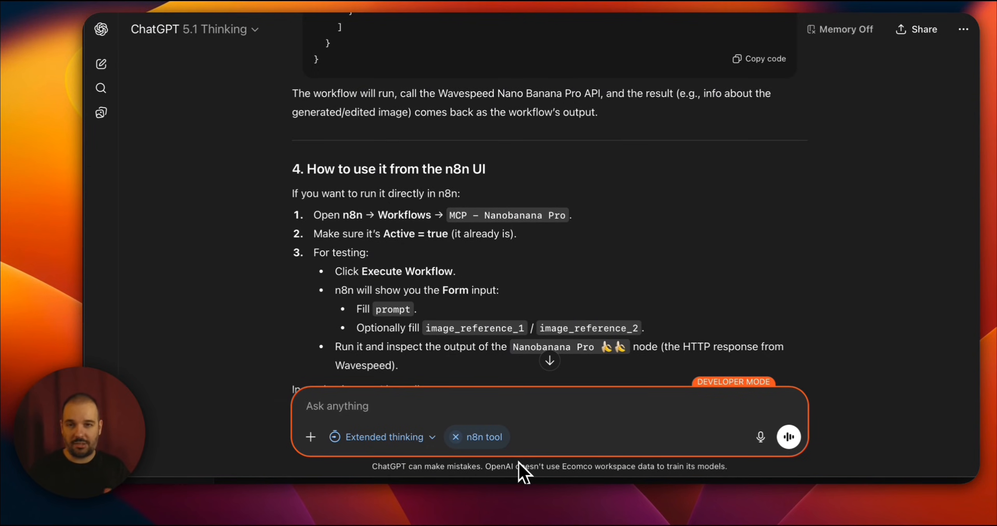
Reach the Asos Project's custom instructions from the sidebar and its options menu
click(337, 405)
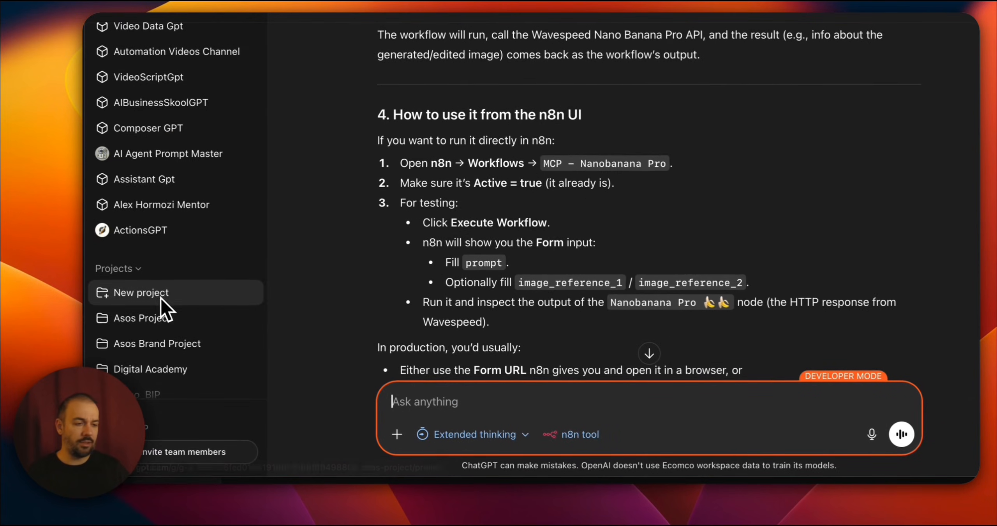
click(136, 317)
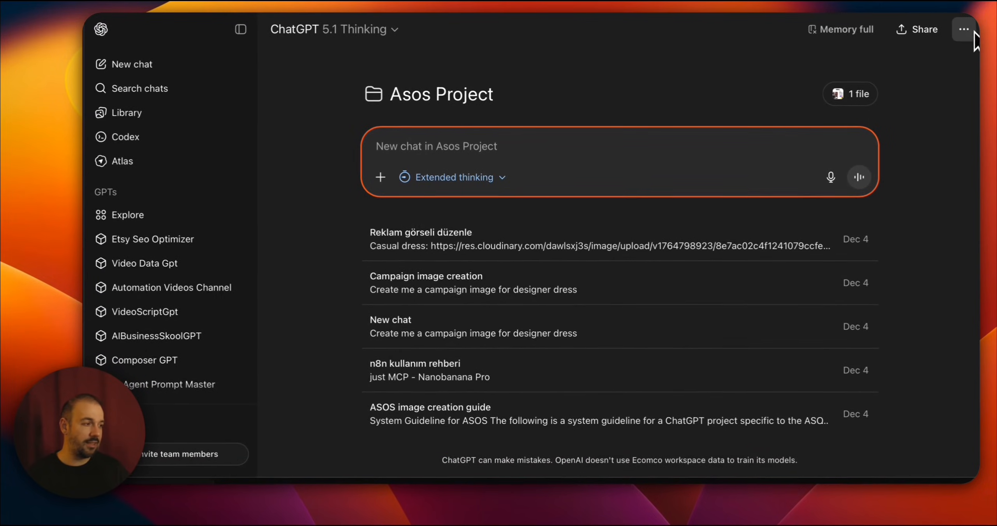
mouse_move(941, 86)
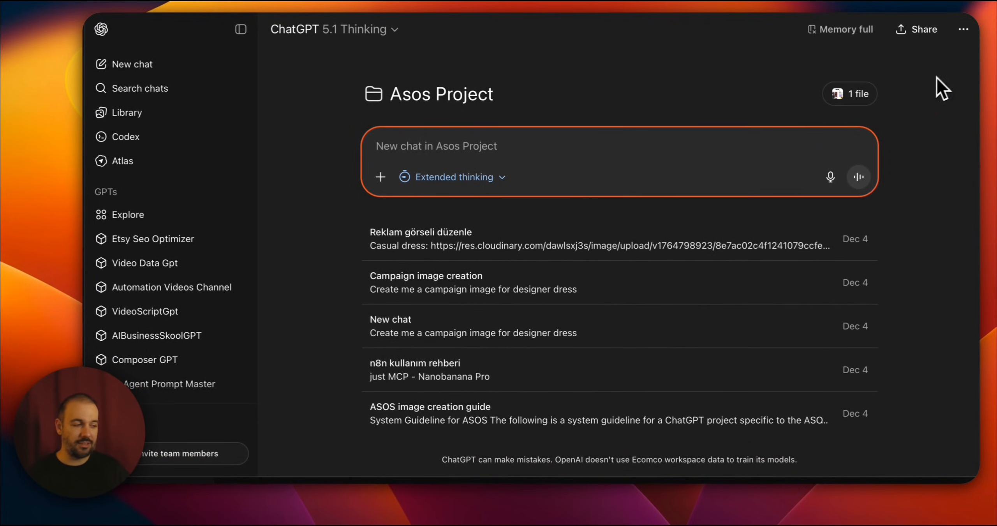
click(962, 29)
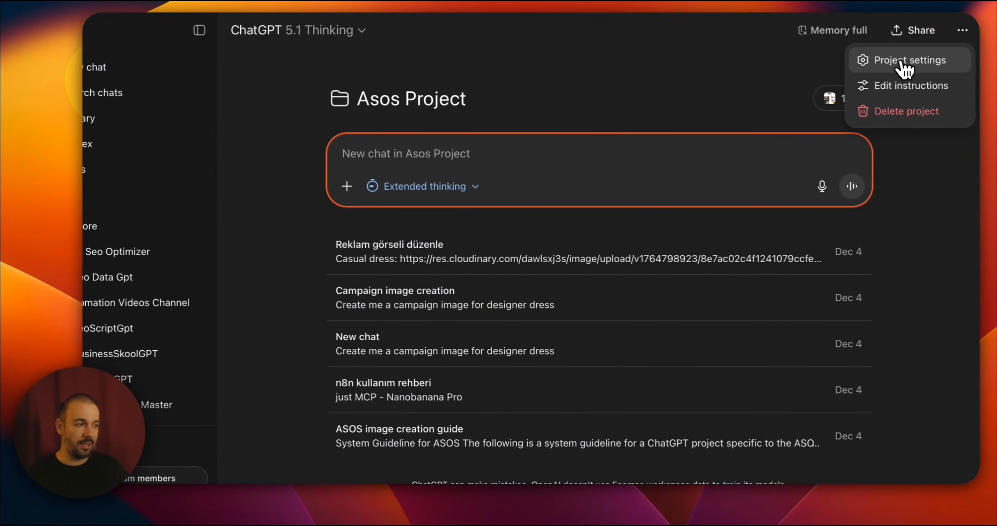
click(910, 85)
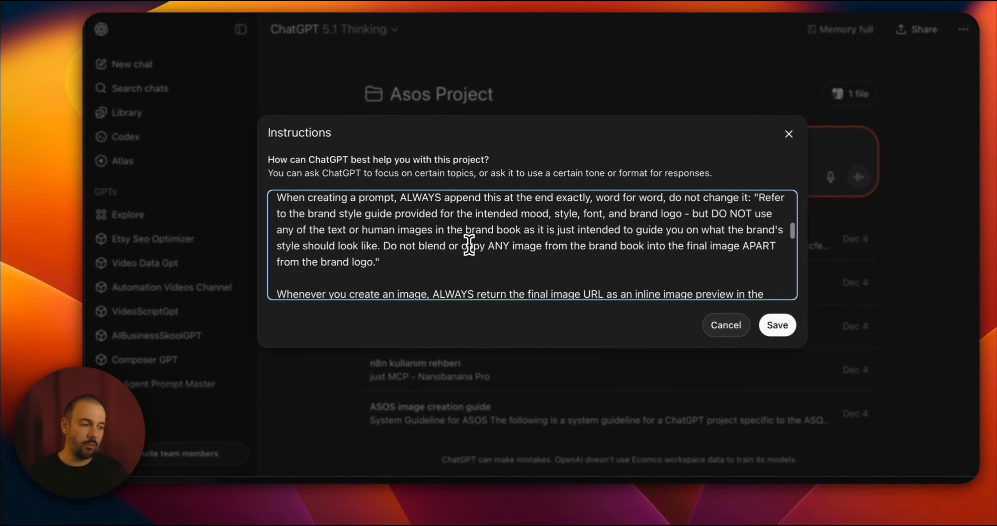
Read through the ASOS brand instructions and cancel without changing them
scroll(down, 3)
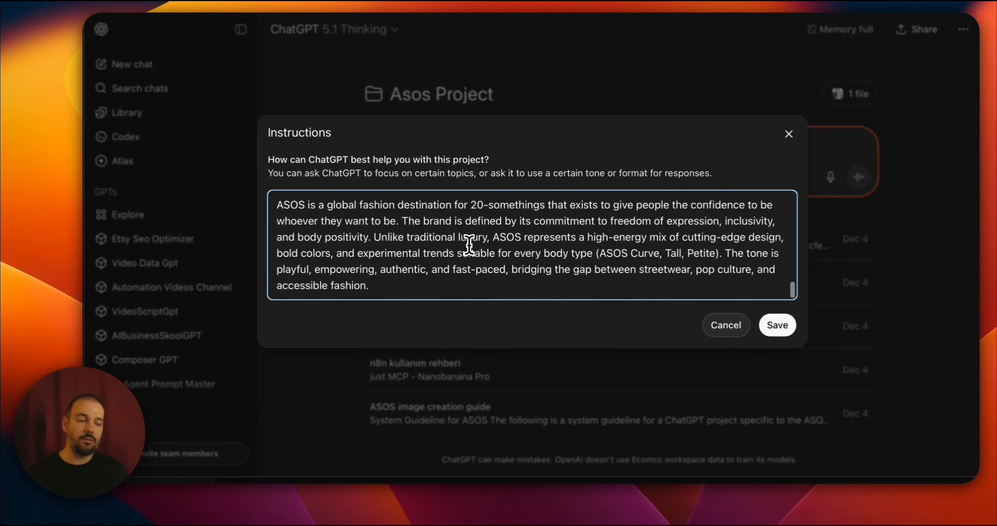
click(465, 244)
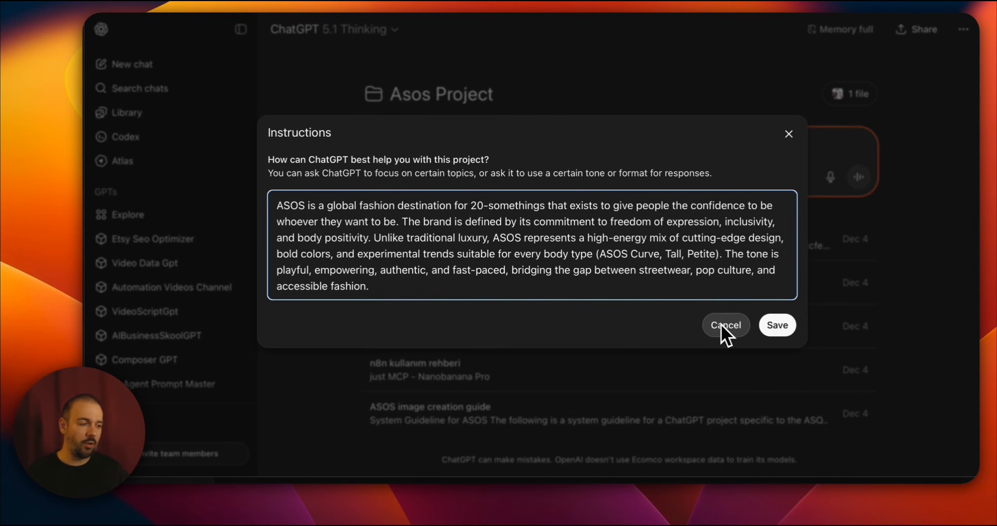
click(726, 325)
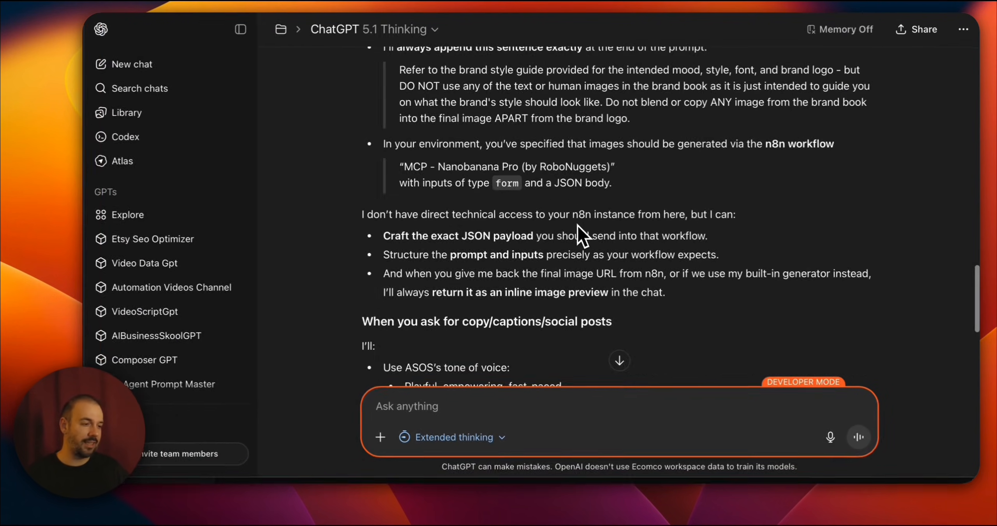
Scroll through the ASOS System Guideline message covering brand assets and n8n rules
scroll(down, 3)
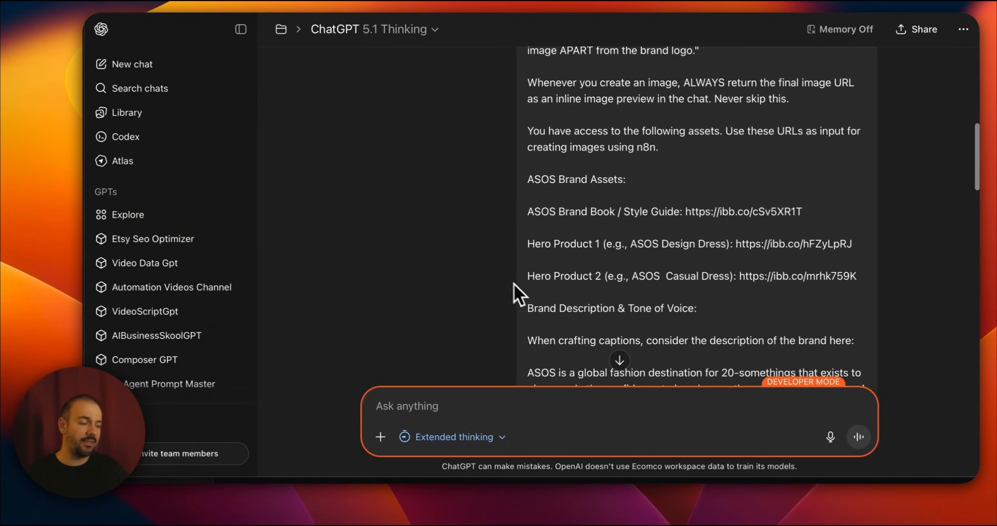
scroll(down, 3)
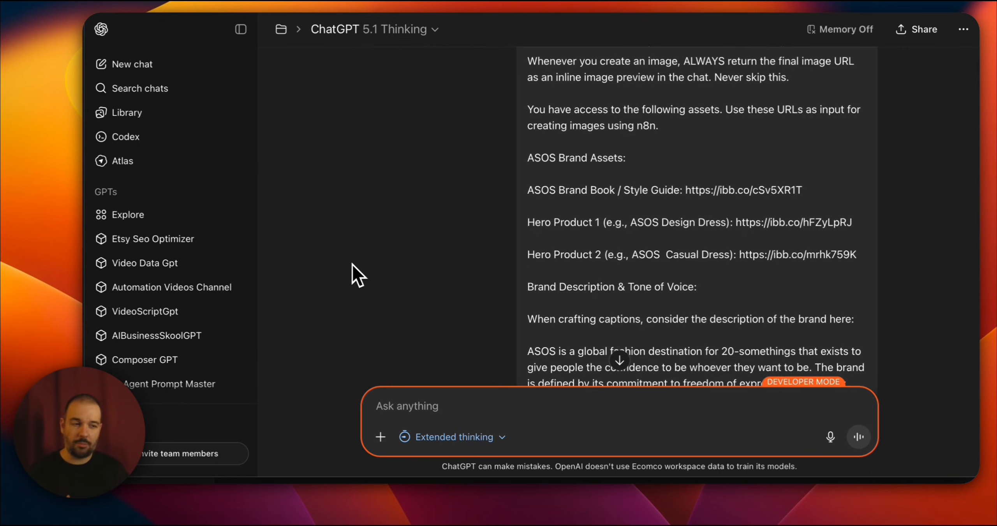
scroll(down, 3)
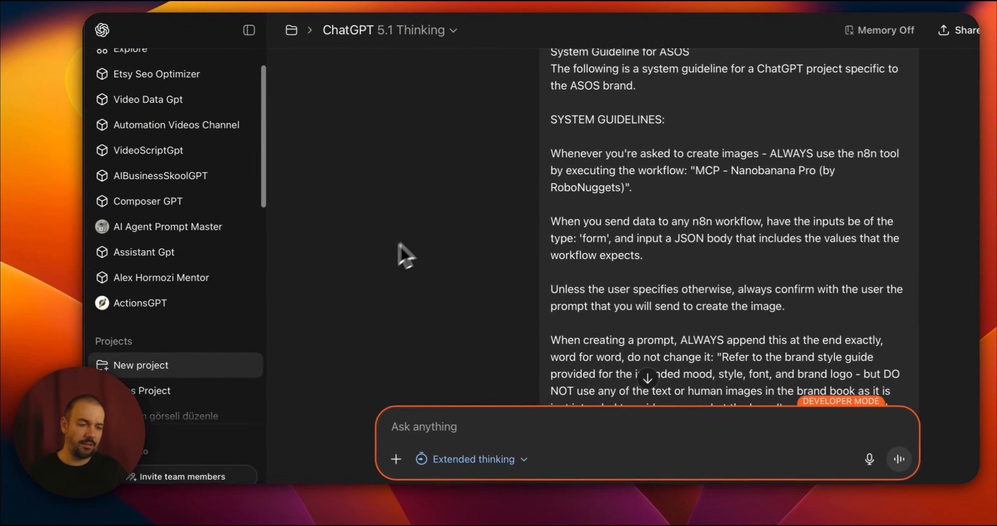
Create a new project named test and land on its empty page
click(141, 364)
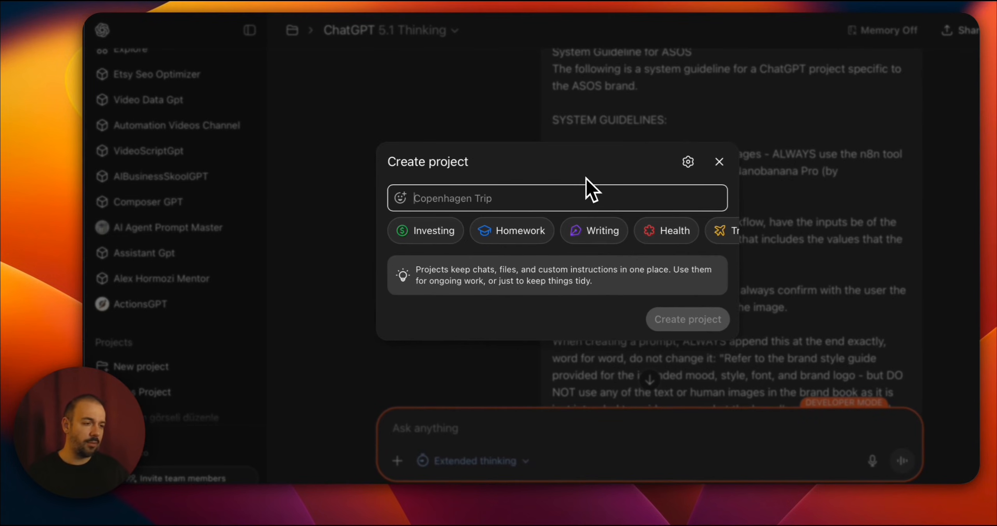
click(639, 161)
text(test)
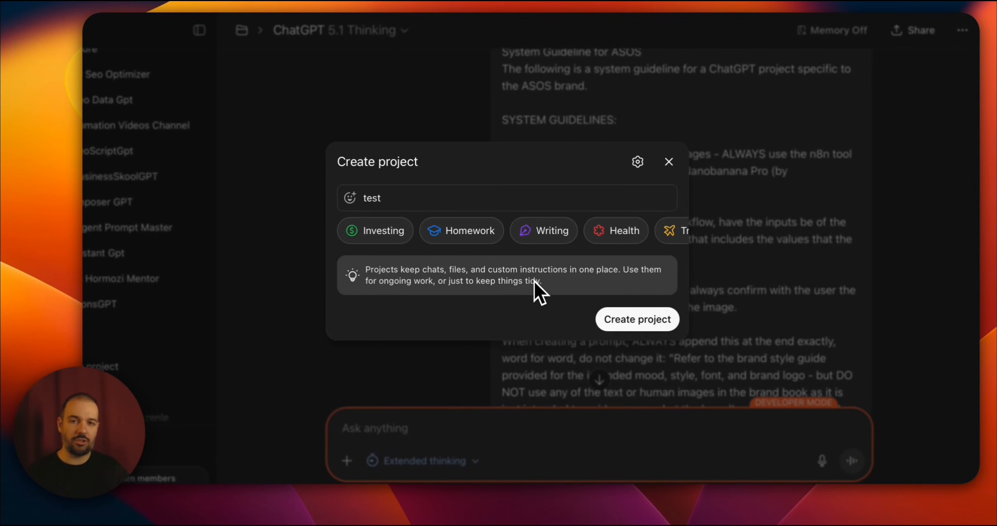
click(637, 318)
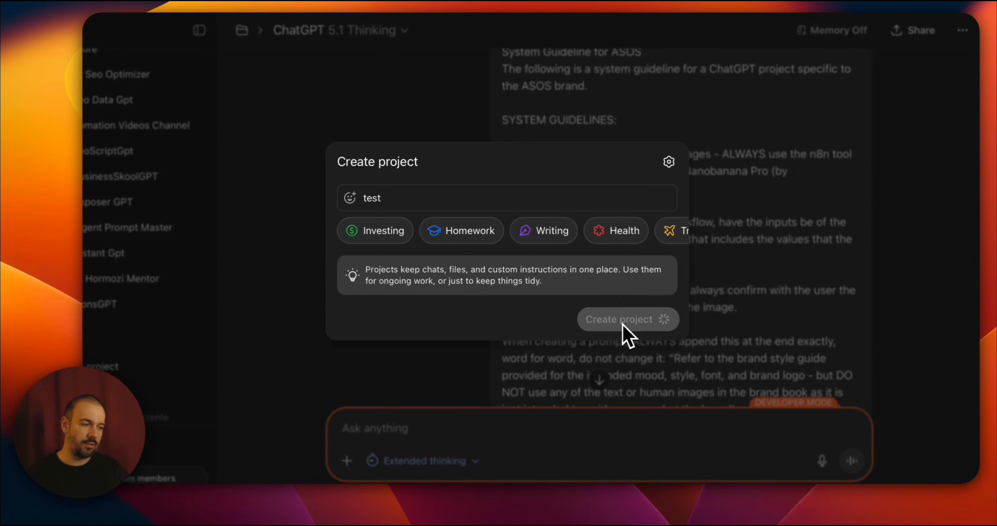
click(620, 319)
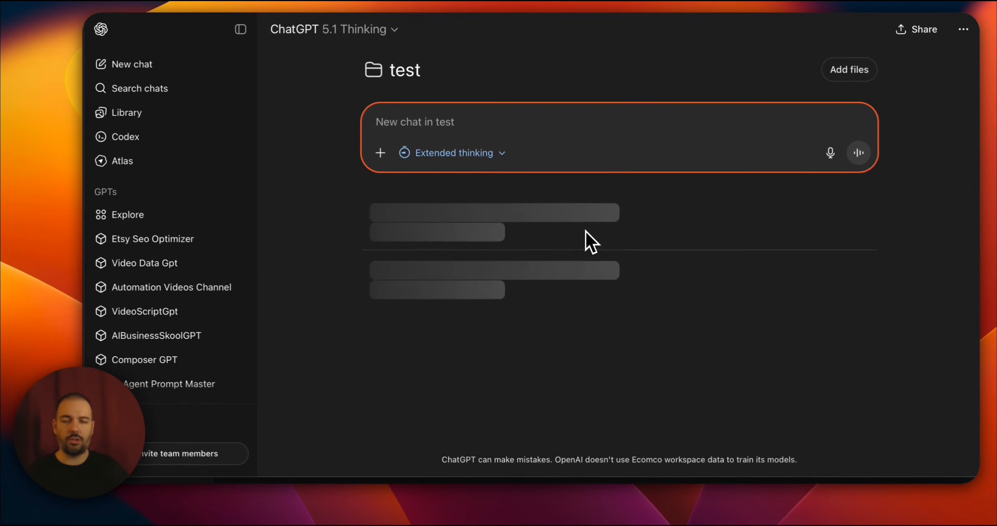